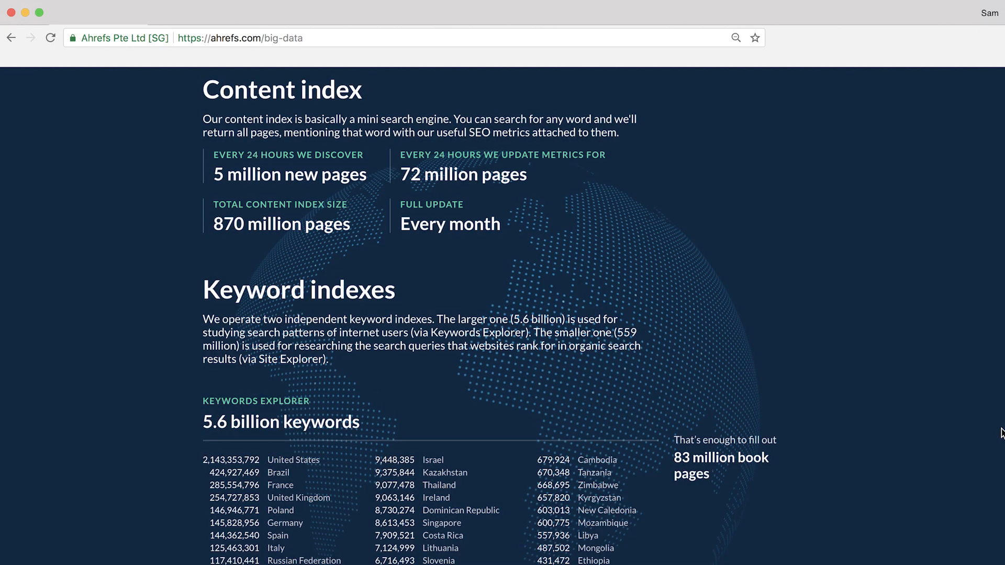
- Go from the big-data page to the Ahrefs tools dashboard
click(246, 82)
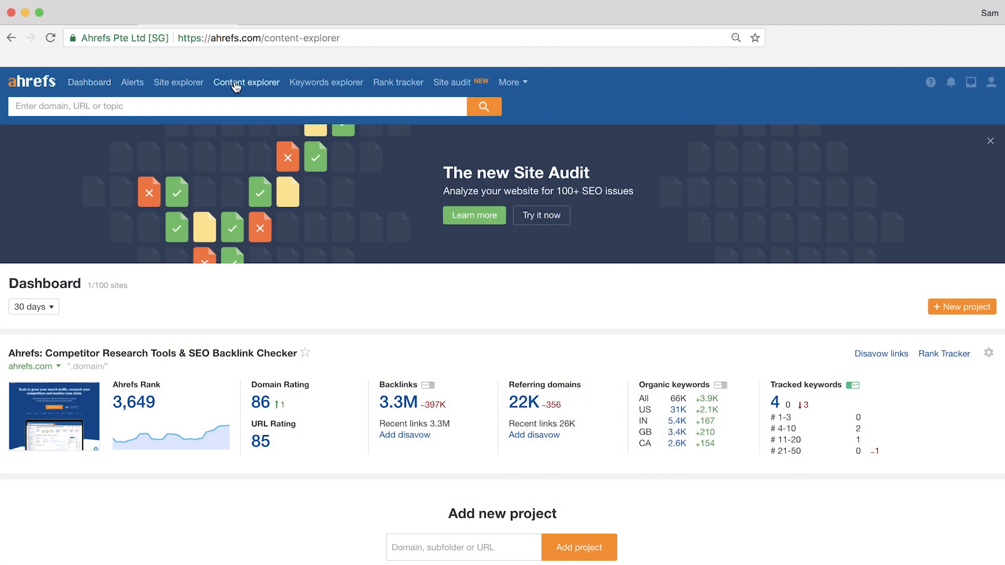
- Search Content Explorer for the quoted topic "video marketing"
click(246, 82)
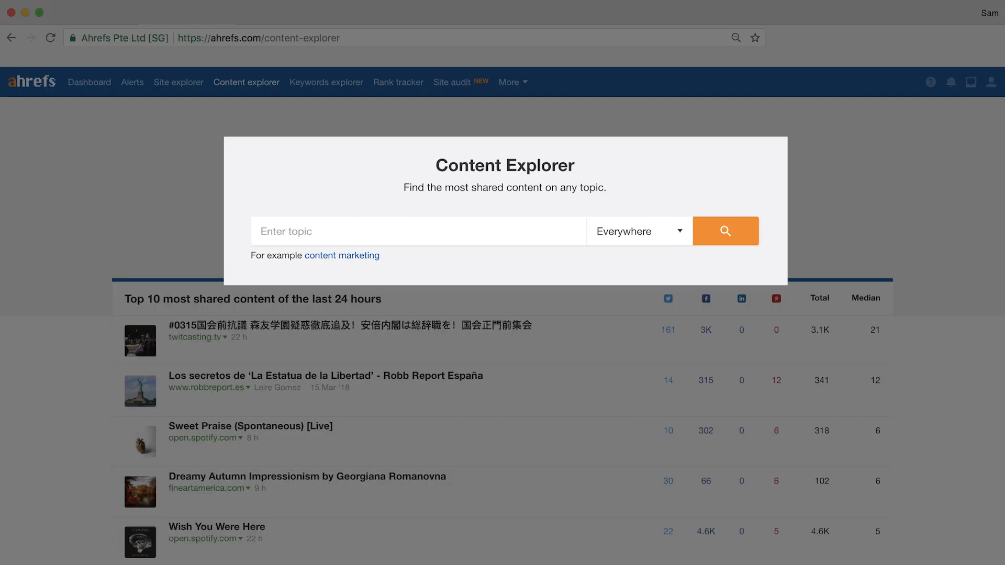
text("video marketing)
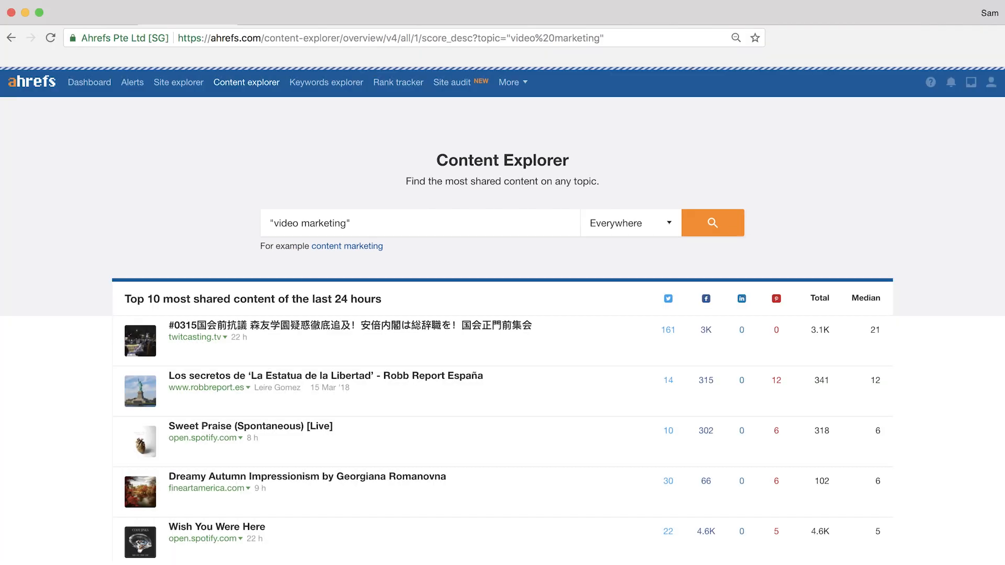
click(713, 223)
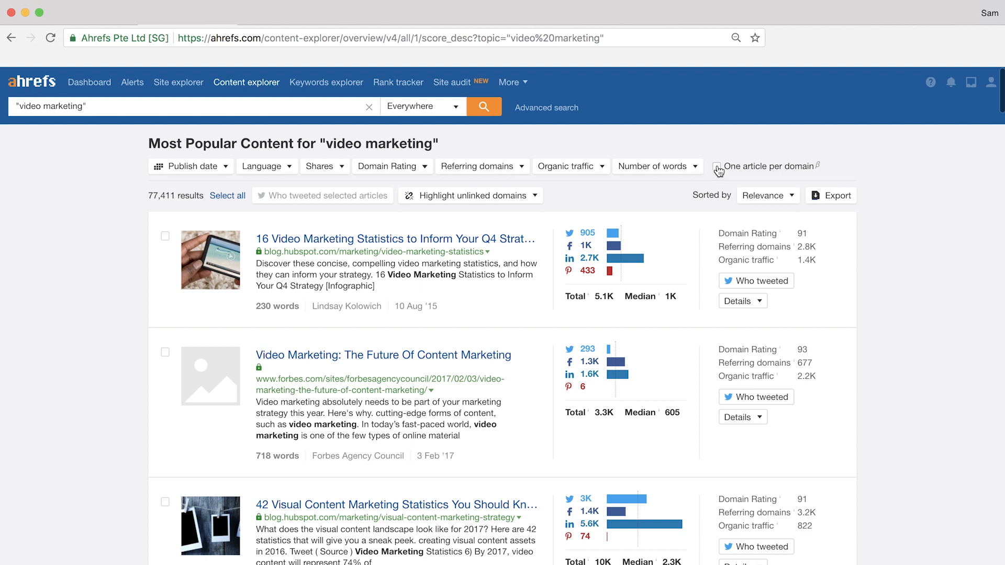
- Limit results to one article per domain and highlight domains not linking to moneyjournal.com
click(719, 166)
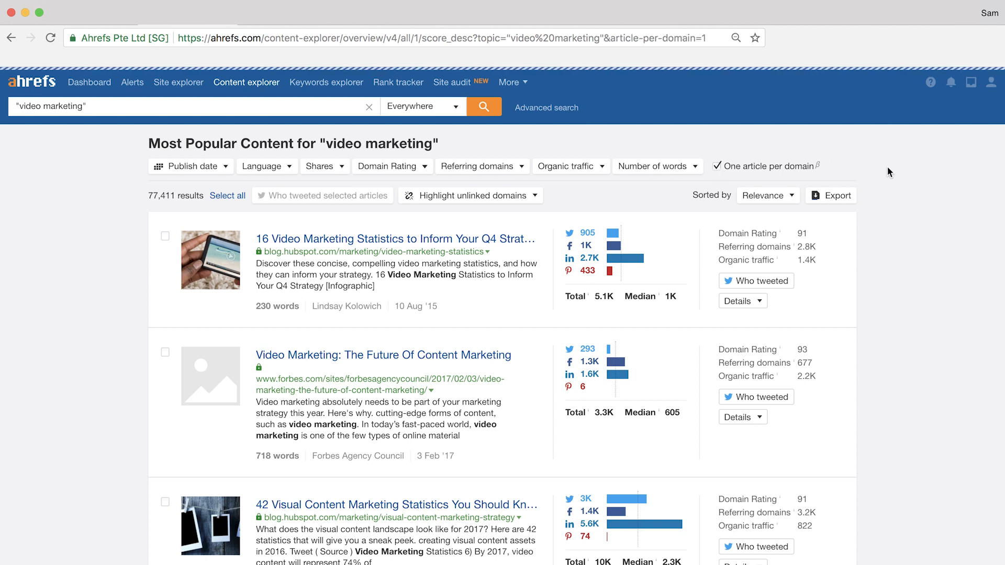
mouse_move(901, 176)
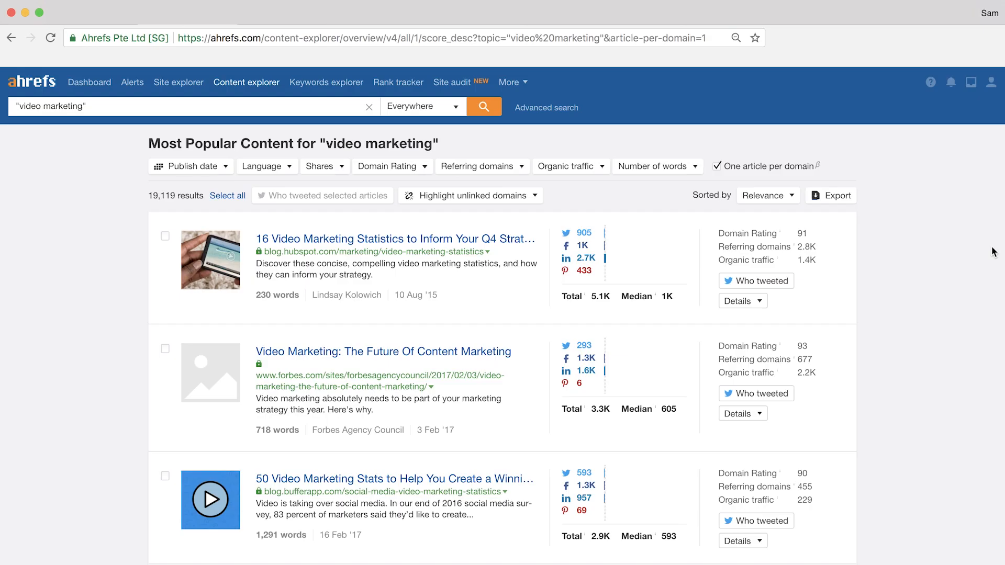
mouse_move(642, 180)
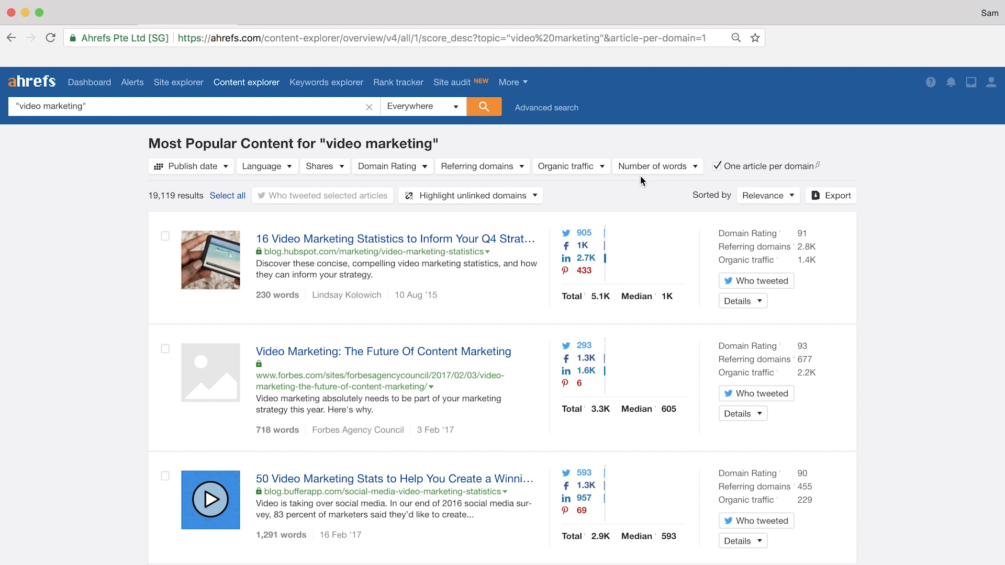
mouse_move(549, 197)
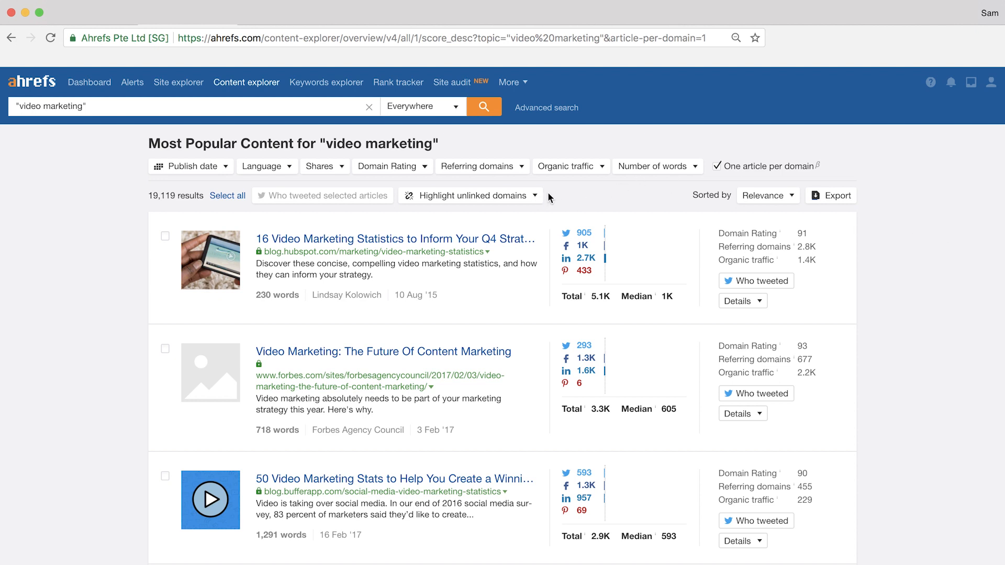
click(471, 195)
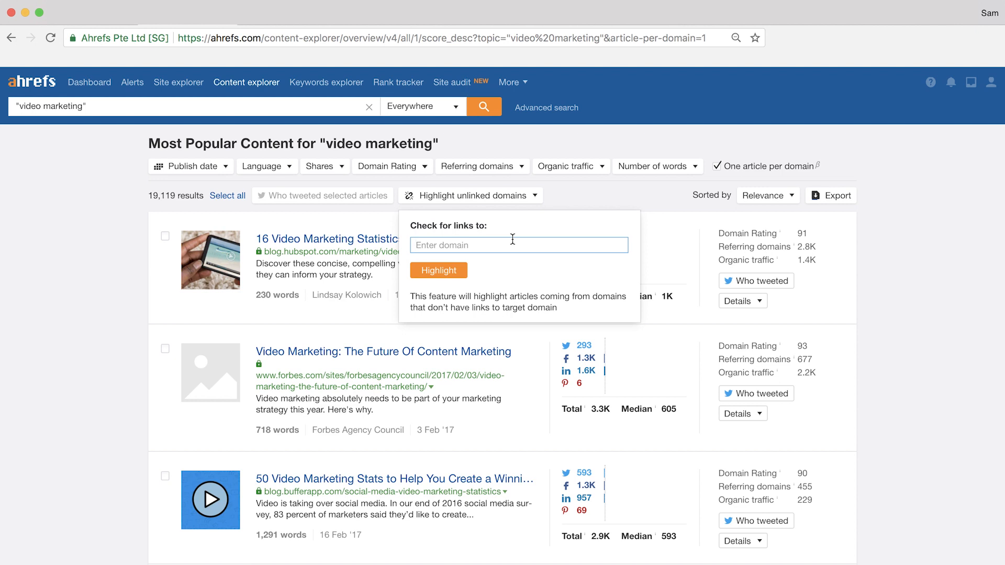
mouse_move(595, 253)
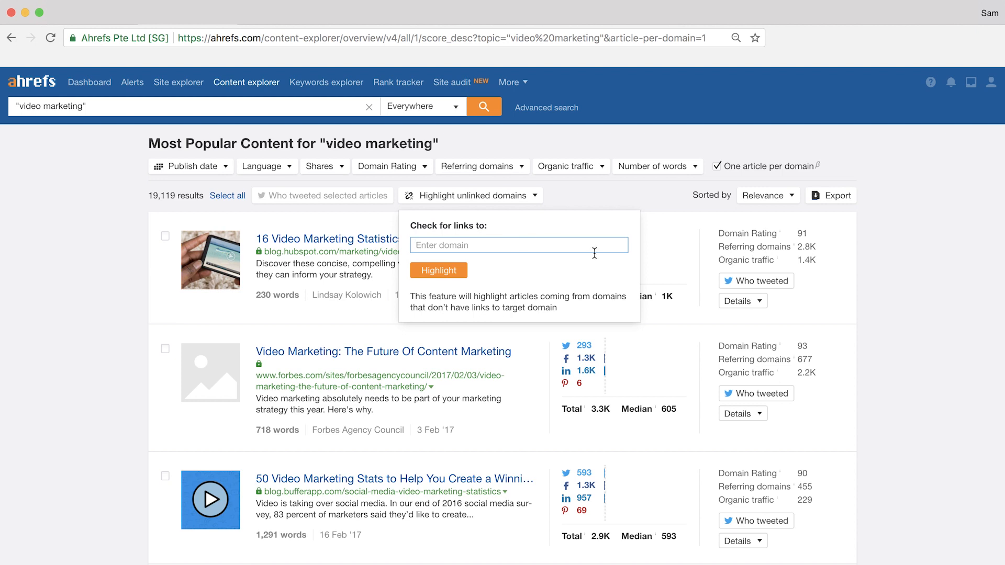
text(moneyjourna)
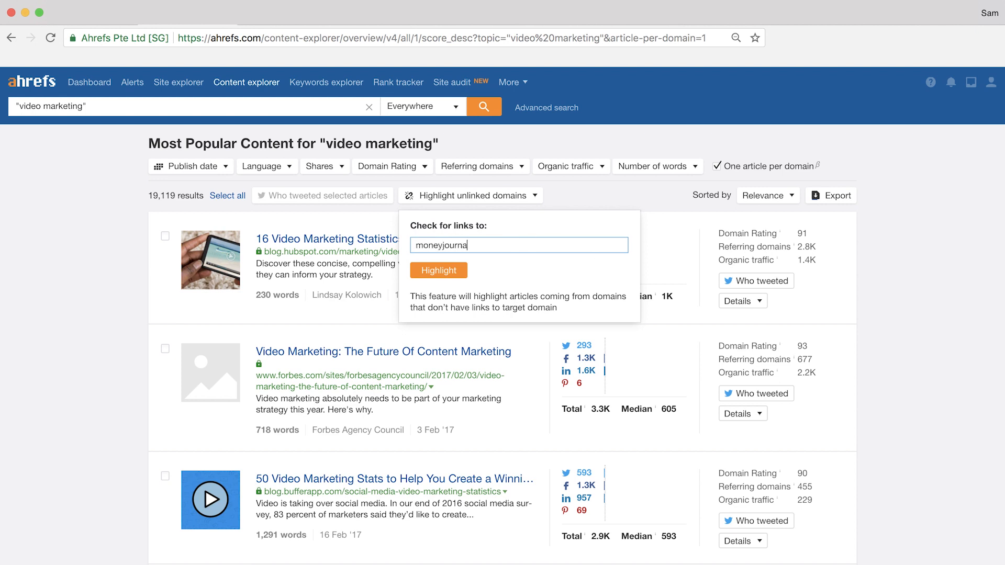
text(l.com)
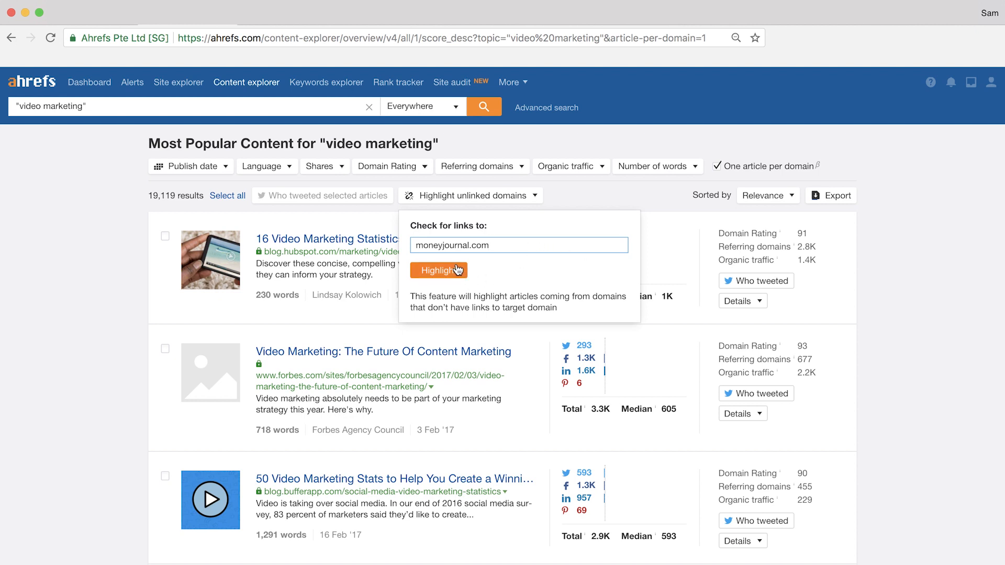
click(440, 270)
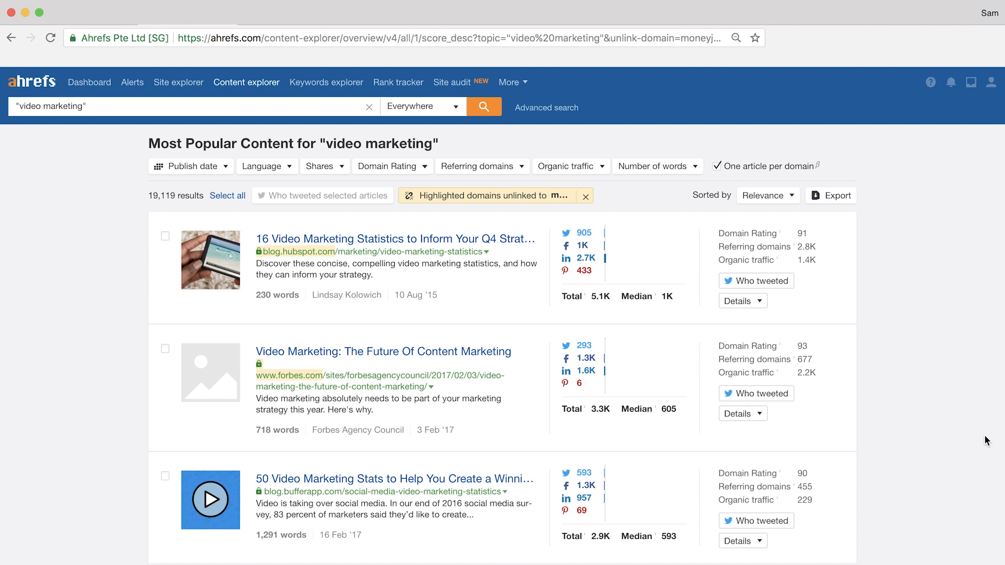
scroll(down, 3)
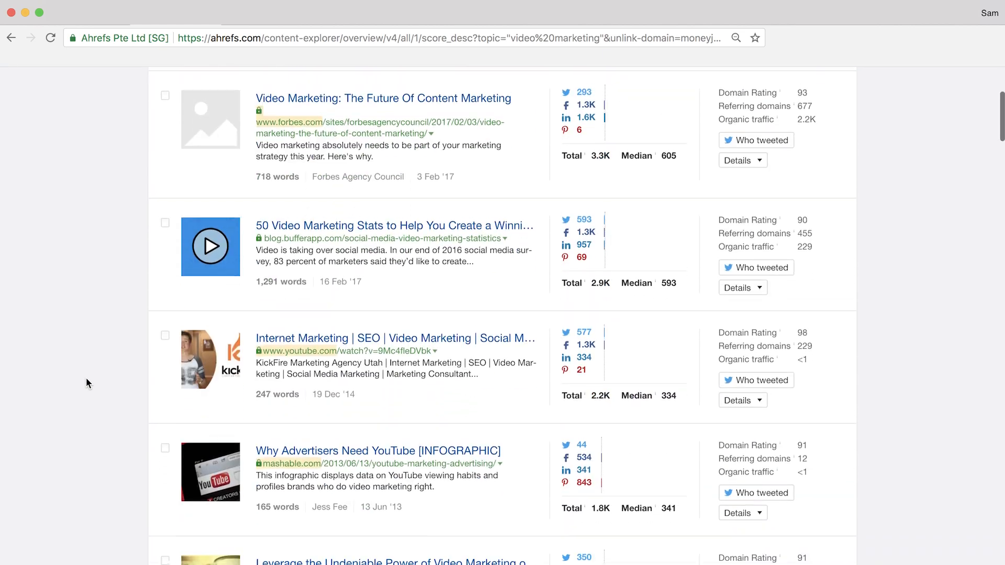
scroll(down, 3)
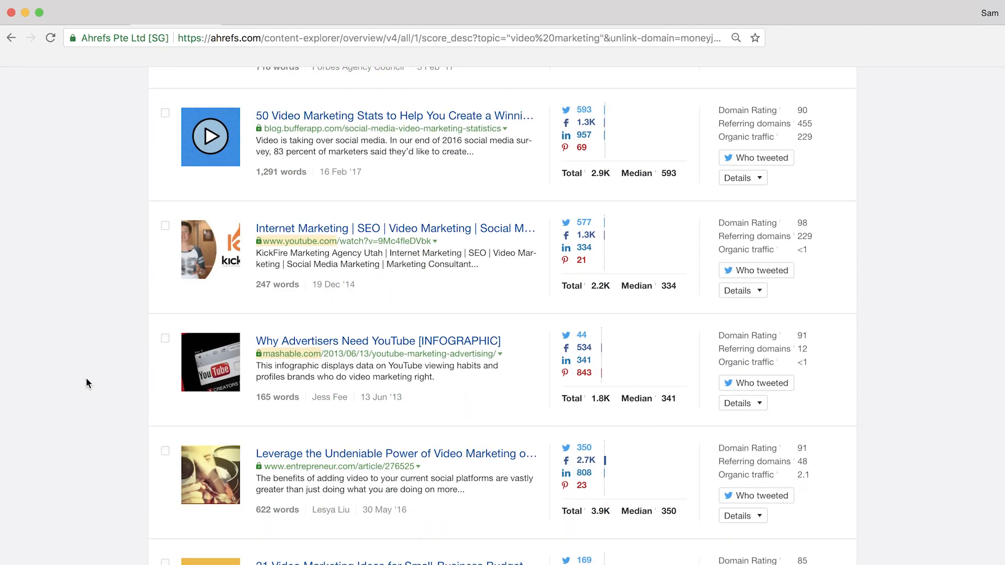
scroll(down, 3)
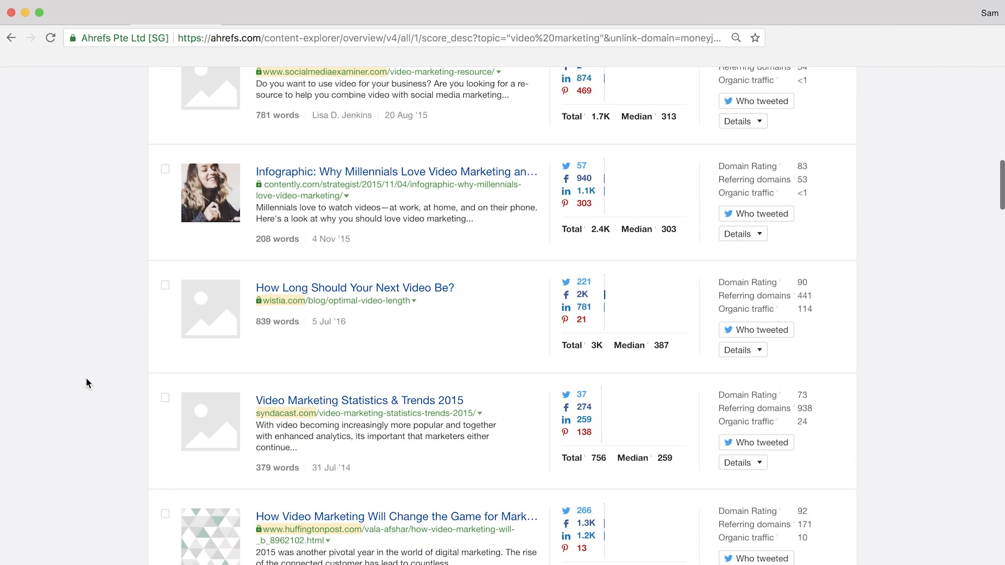
scroll(down, 3)
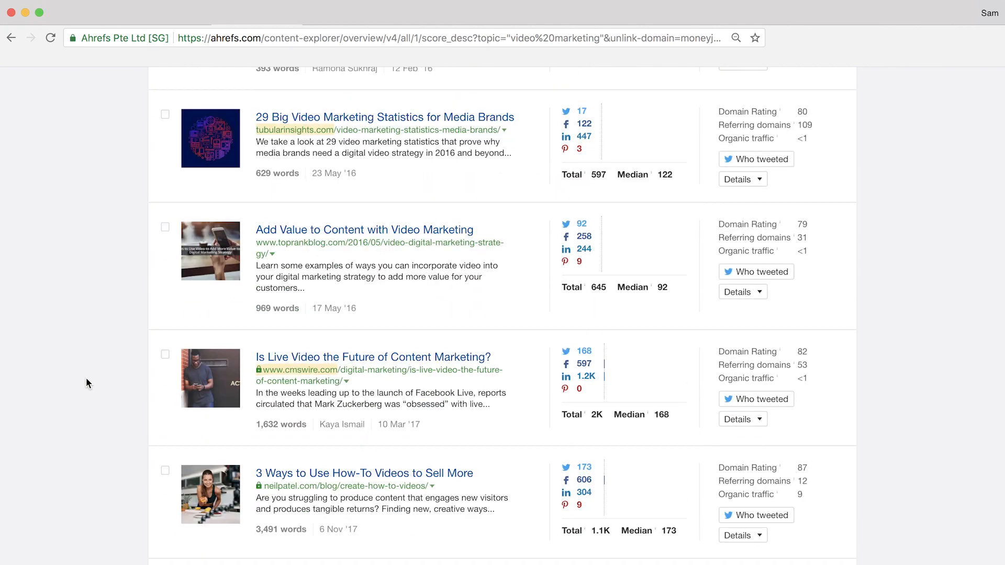
scroll(down, 3)
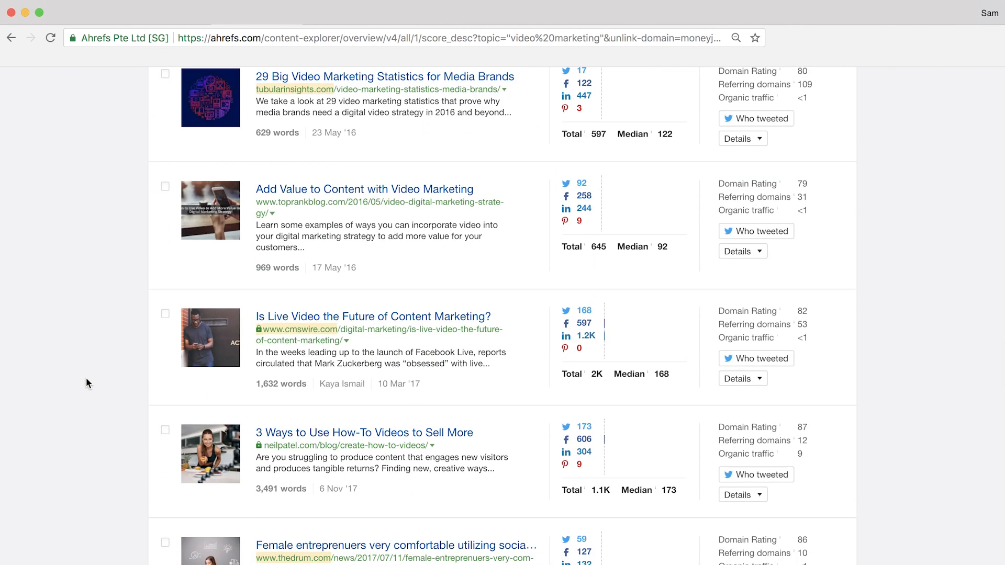
scroll(down, 3)
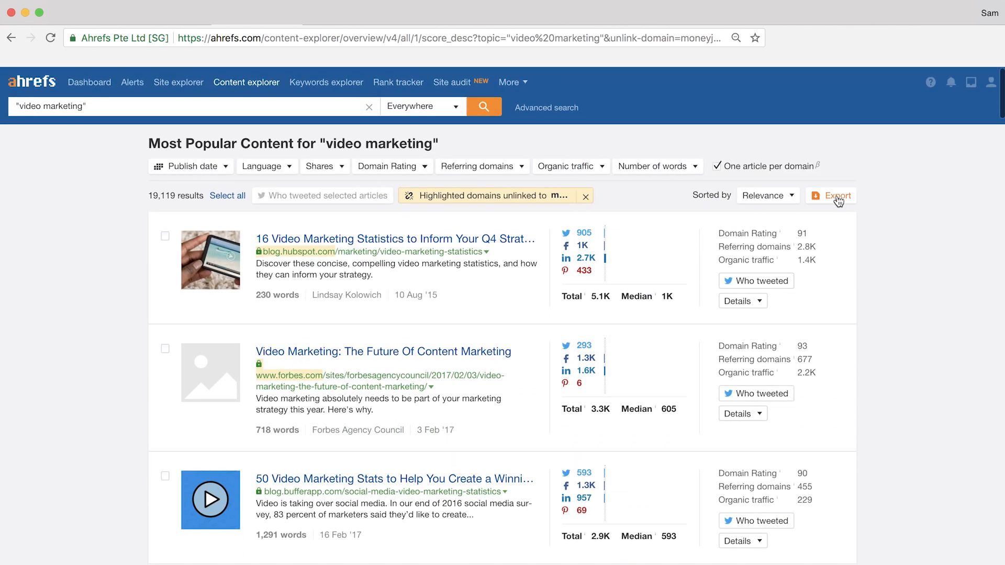
- Start a full CSV export of only the highlighted unlinked results
click(838, 196)
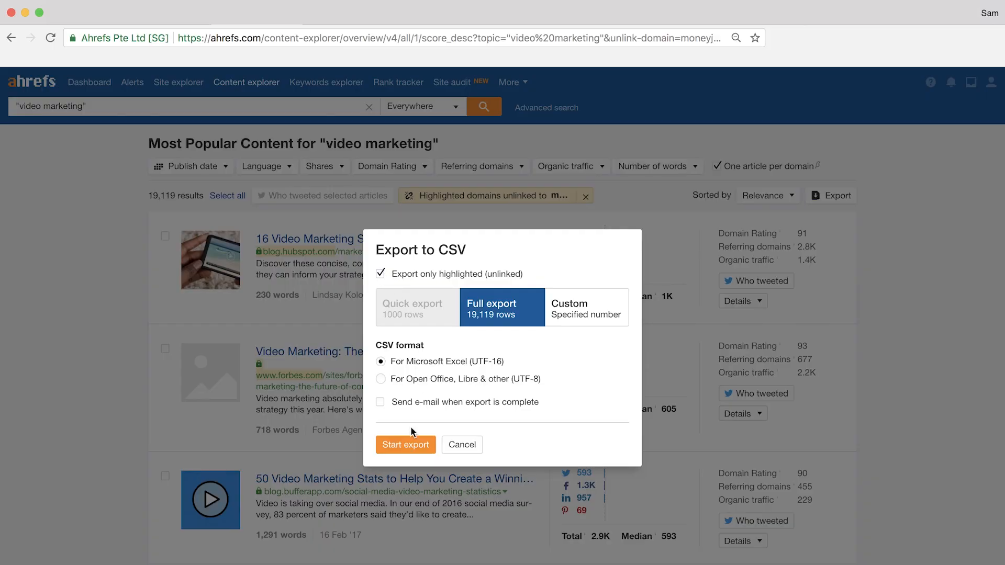
click(418, 166)
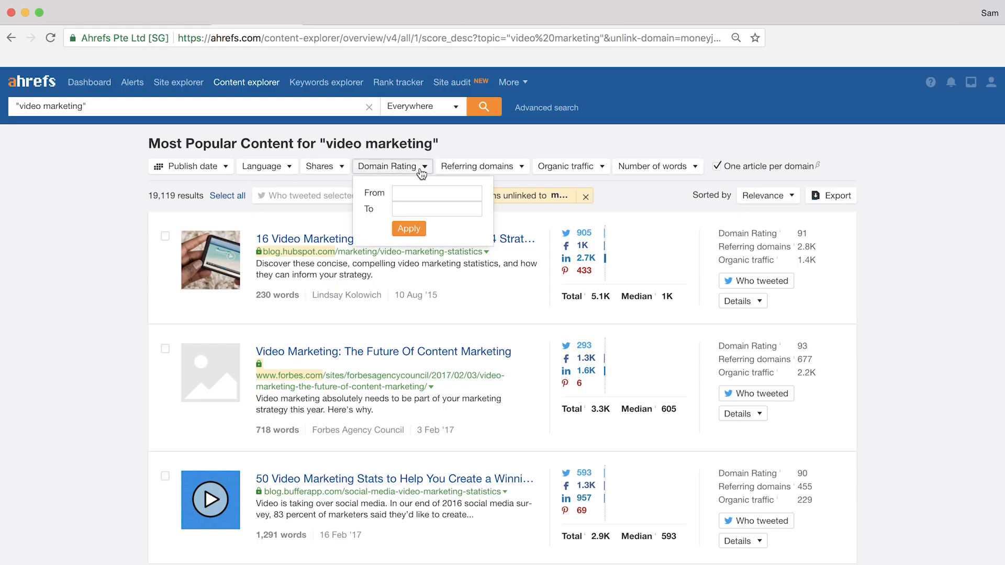
- Cap Domain Rating at 30, then return to the Content Explorer start page
click(437, 209)
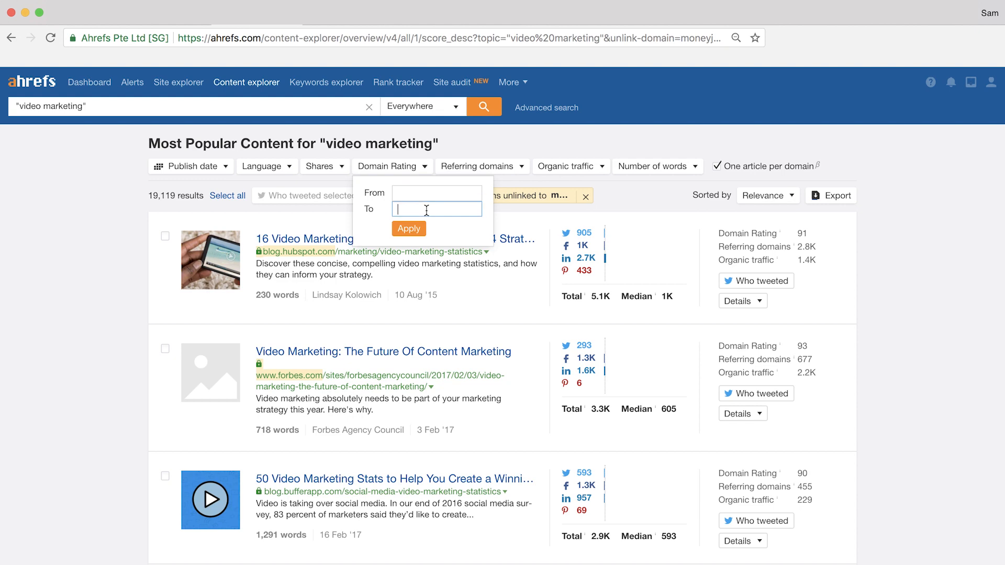
click(409, 229)
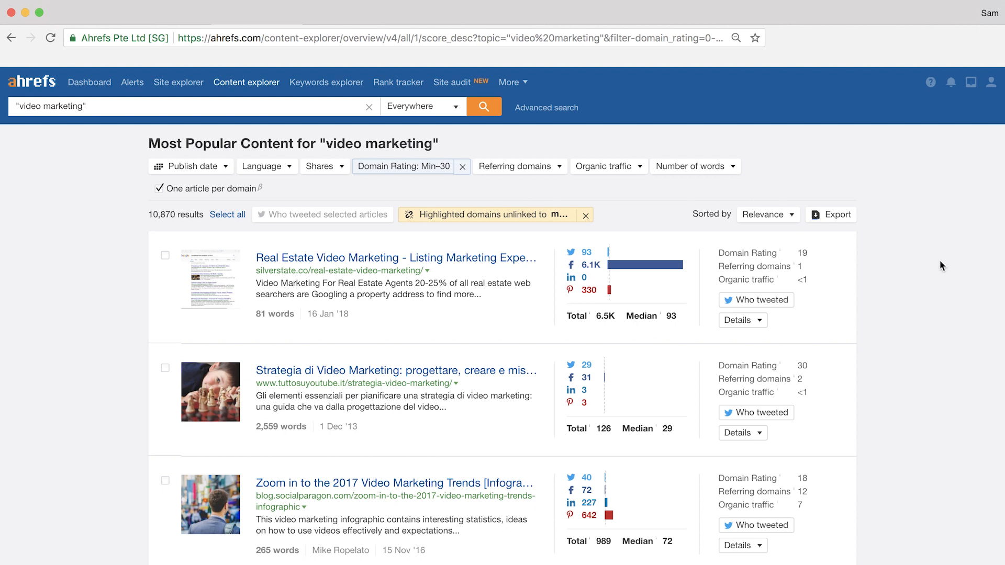
mouse_move(952, 272)
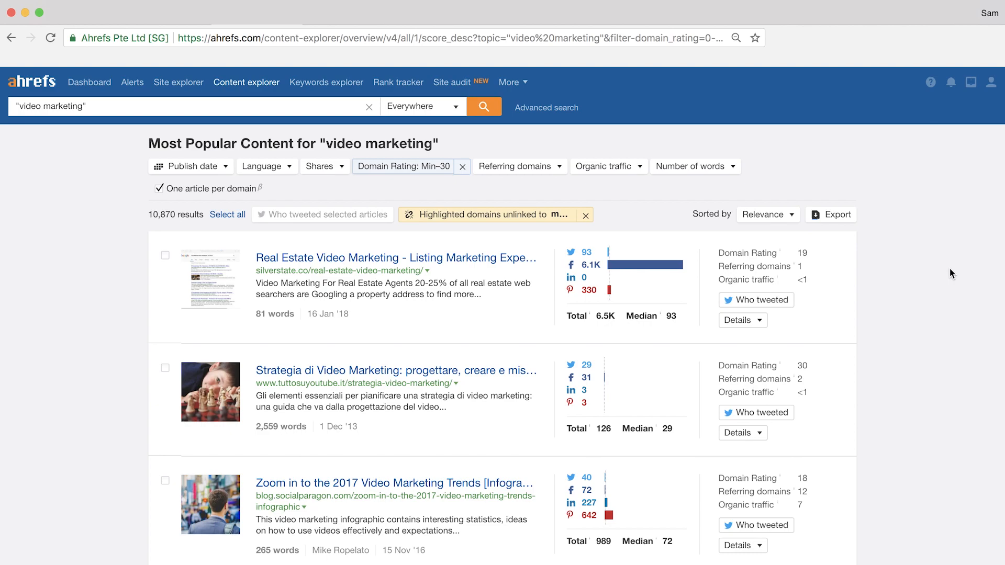
click(247, 83)
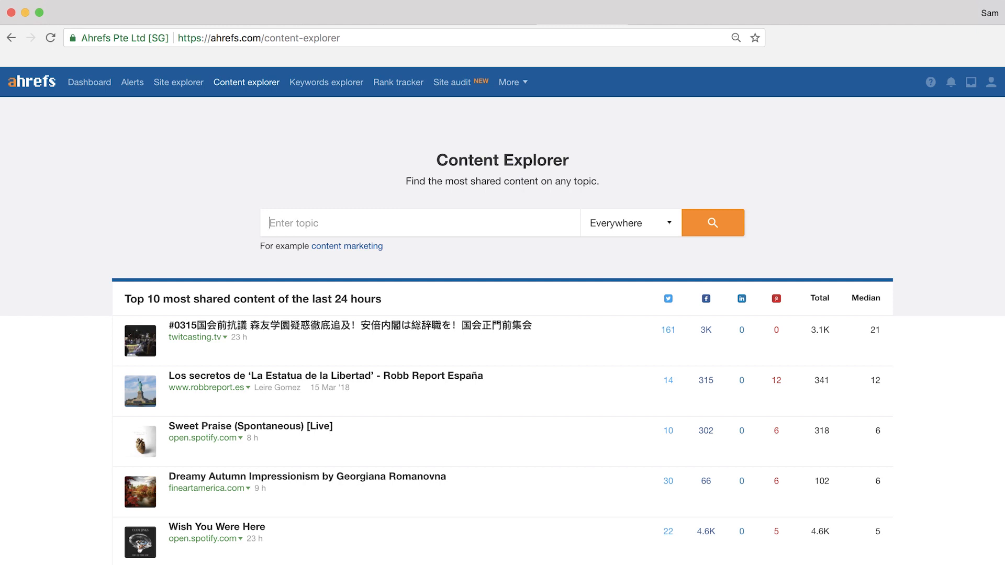
- Search Content Explorer for author:kristi hines
text(author:kristi hines)
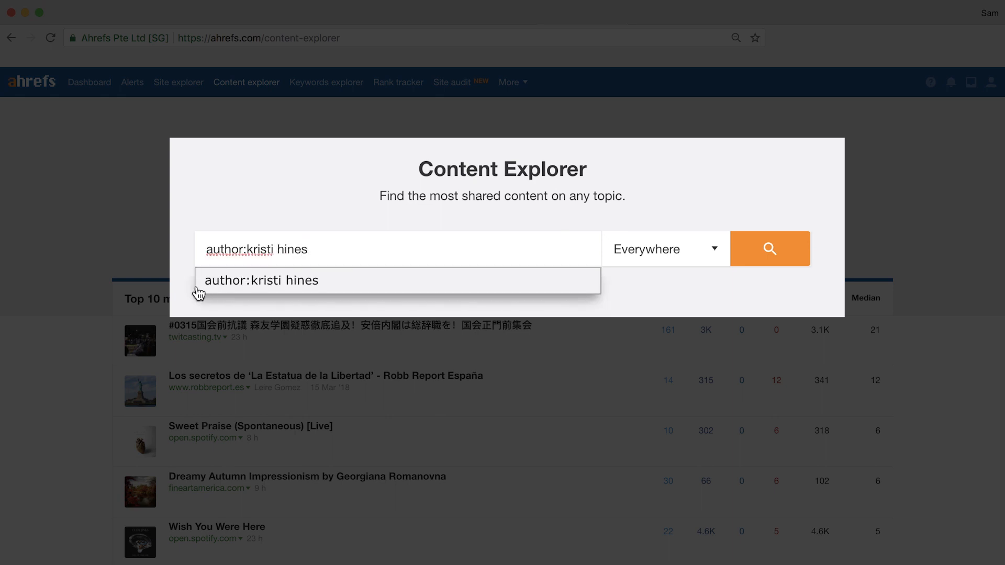
click(770, 249)
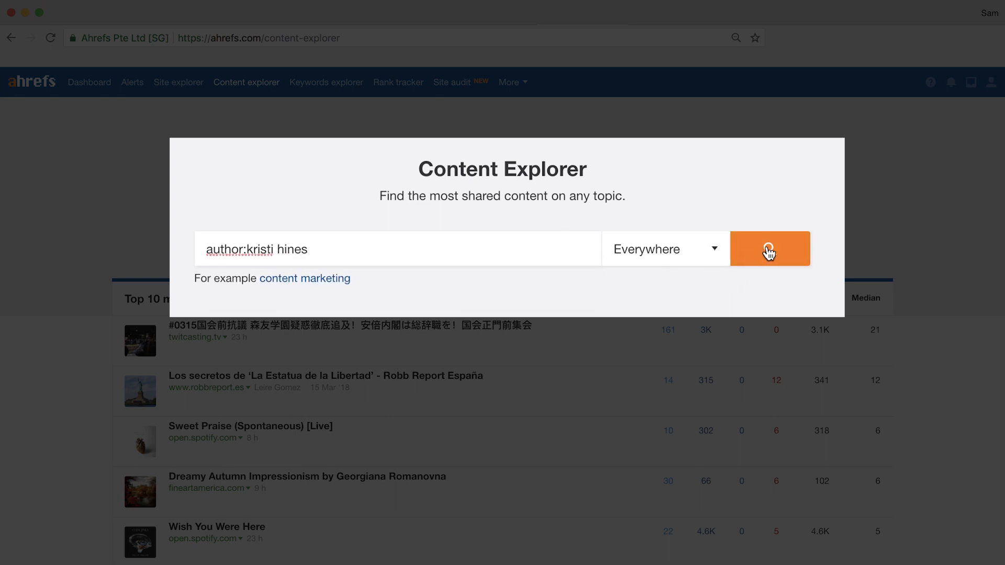
click(769, 249)
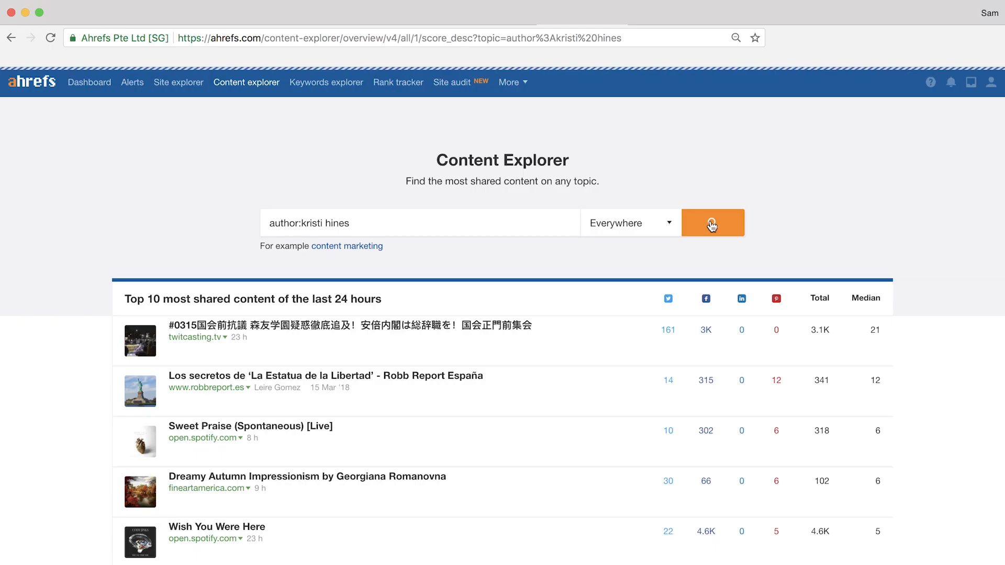
click(713, 223)
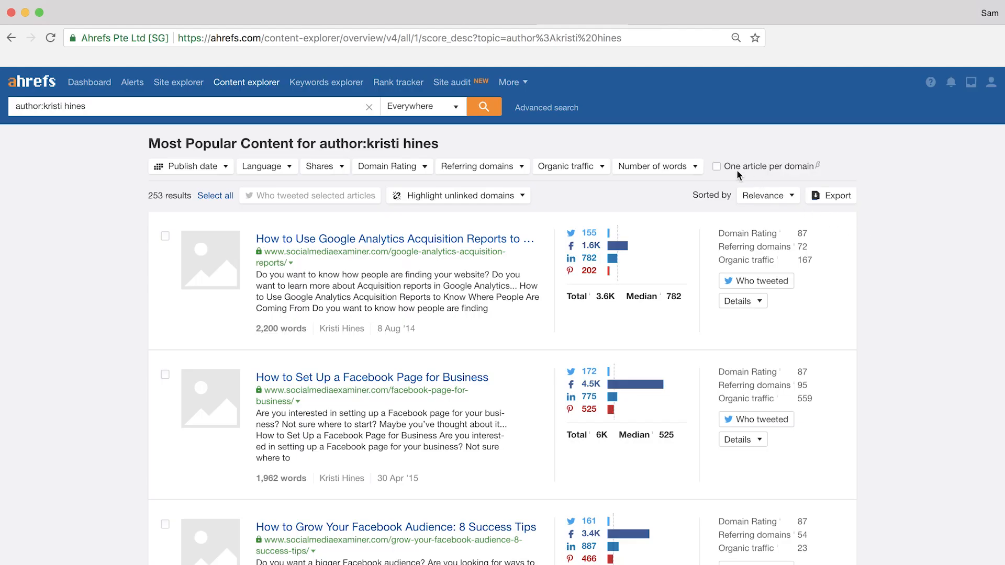
mouse_move(719, 171)
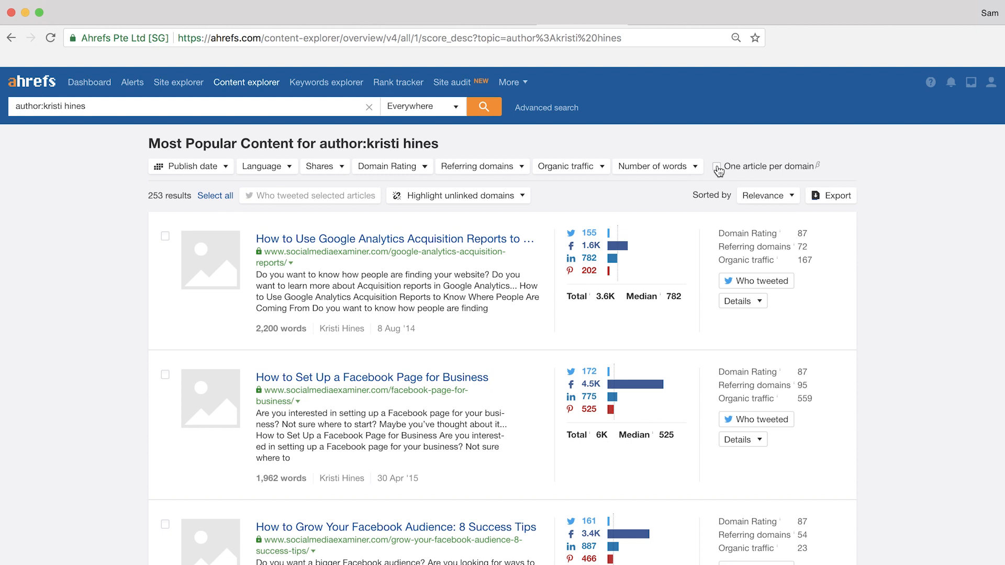
- Keep one article per domain and highlight domains not linking to moneyjournal
click(718, 167)
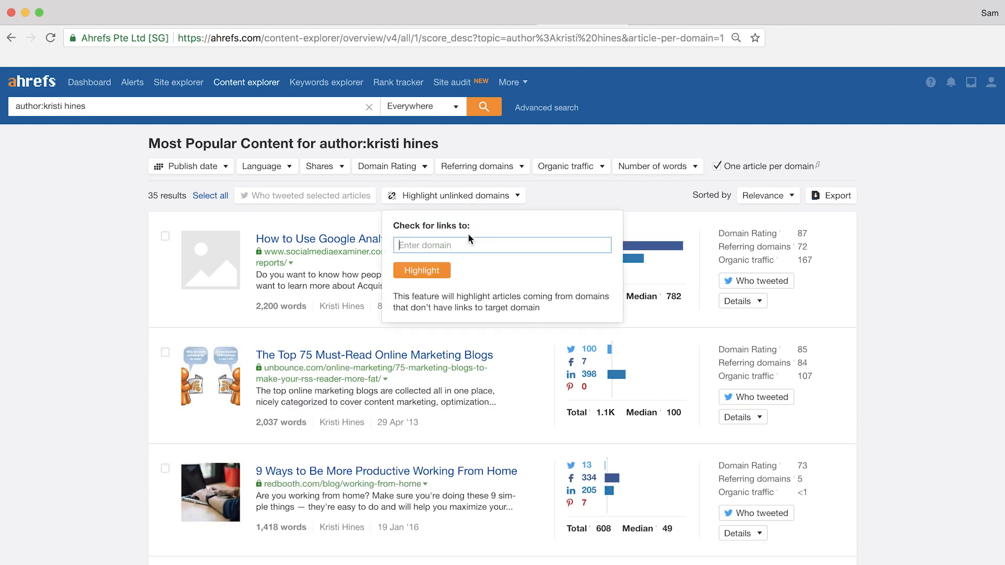
text(moneyjournal)
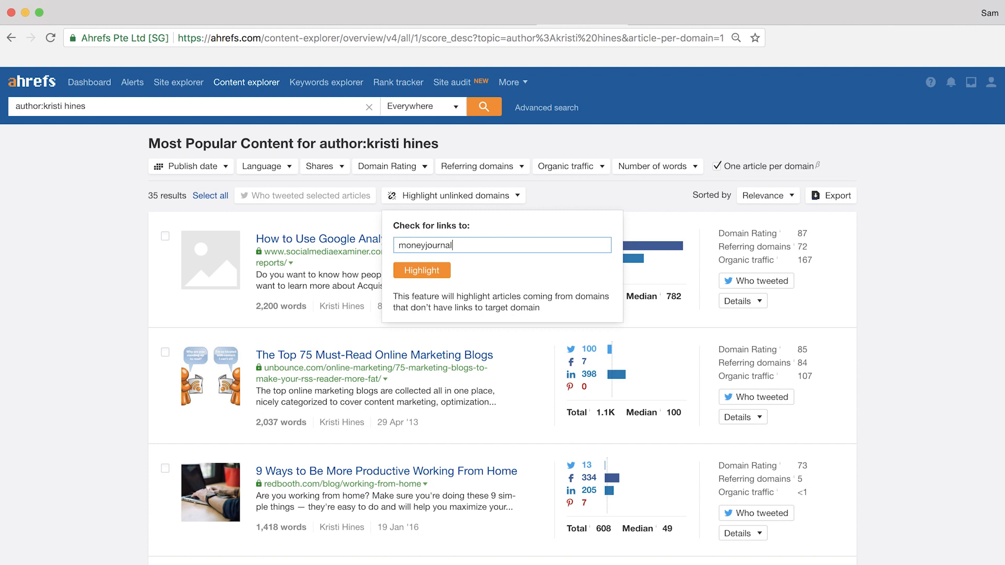
click(422, 270)
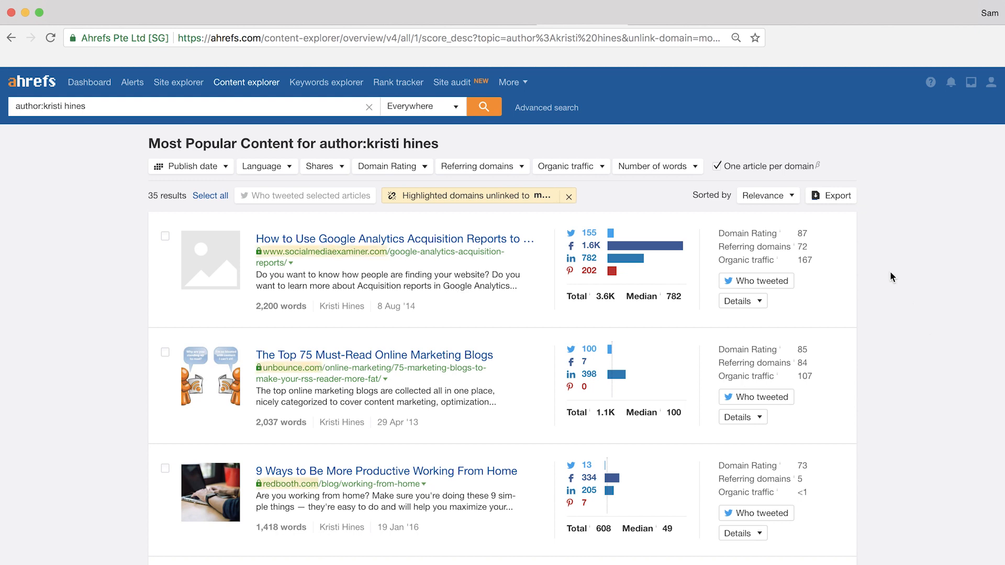
click(831, 195)
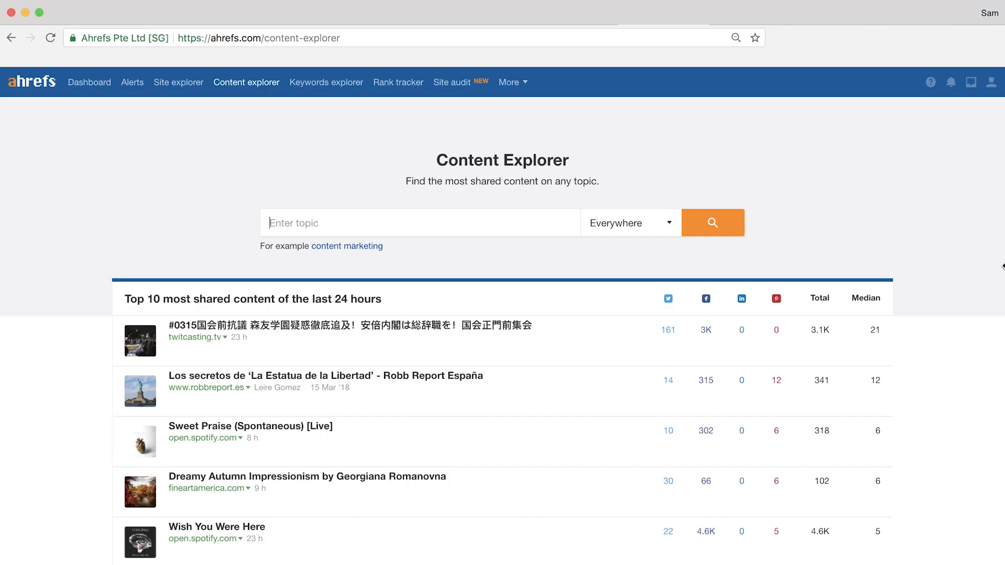
- Search Content Explorer for gardening content
text(gardening)
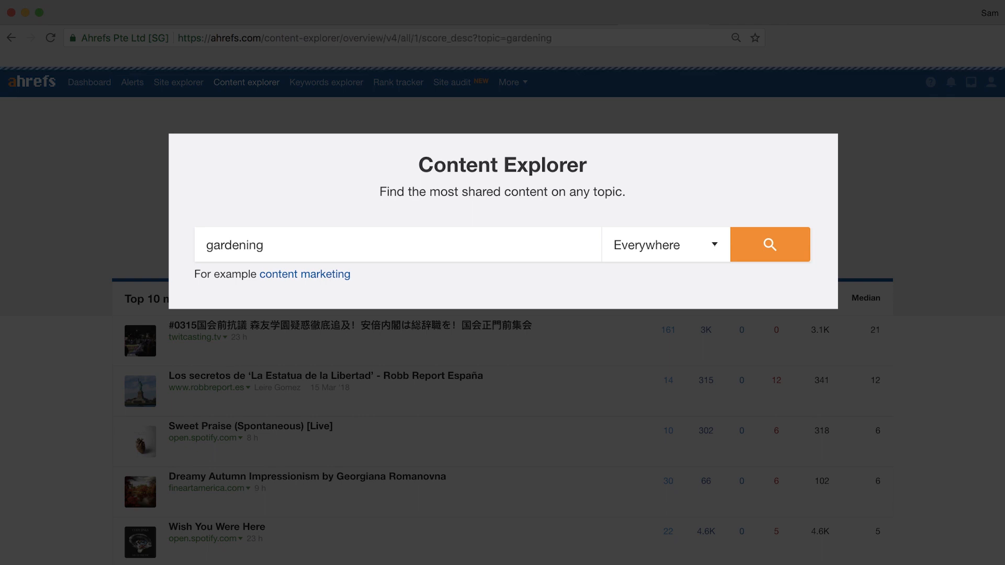
click(770, 244)
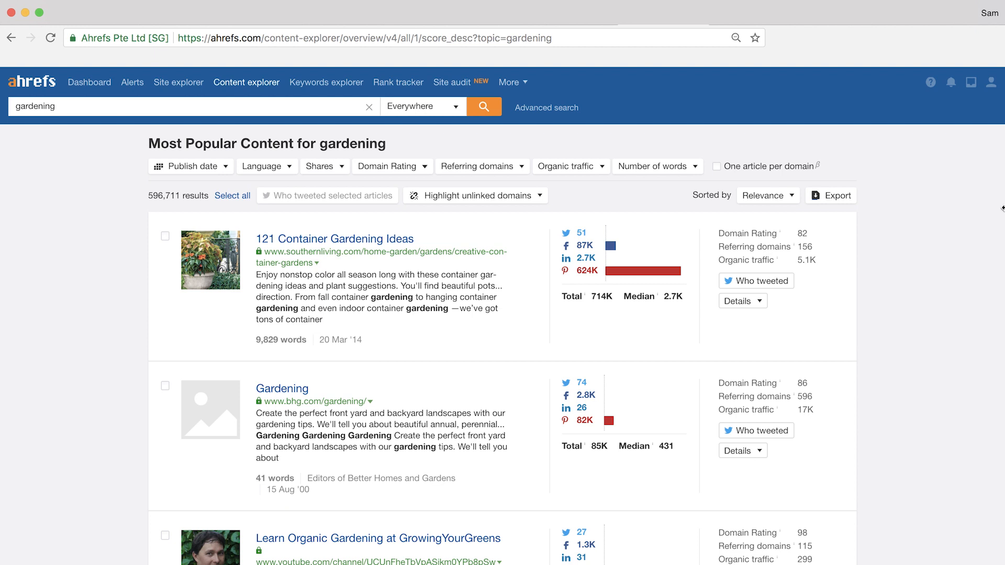
mouse_move(510, 181)
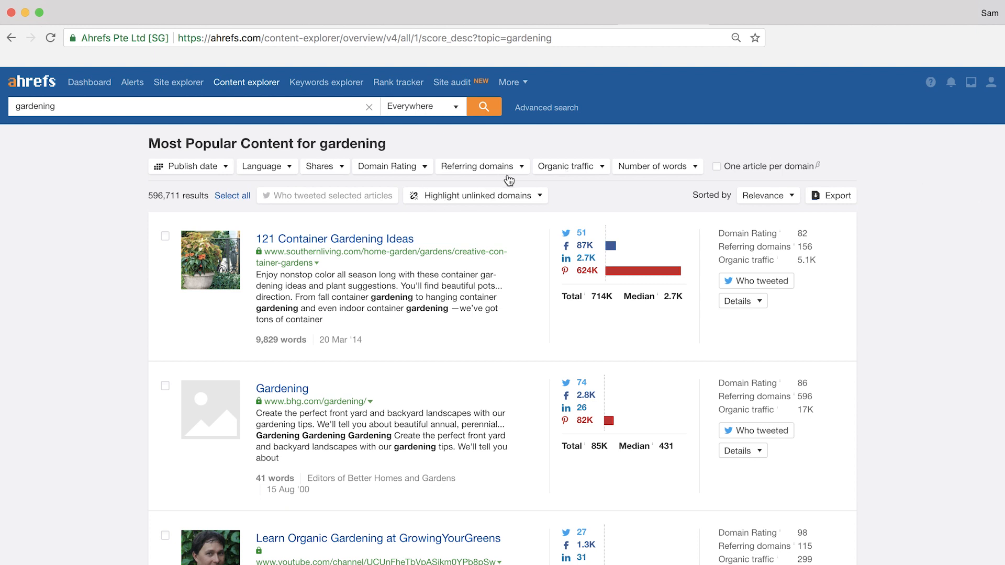
- Filter to referring domains 0–0 and organic traffic from 100
click(482, 166)
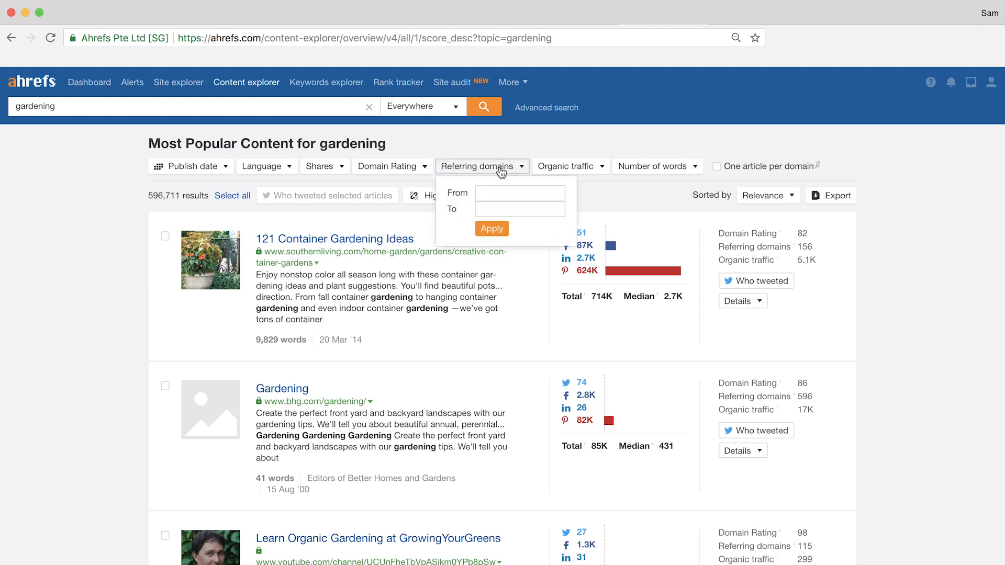
click(520, 193)
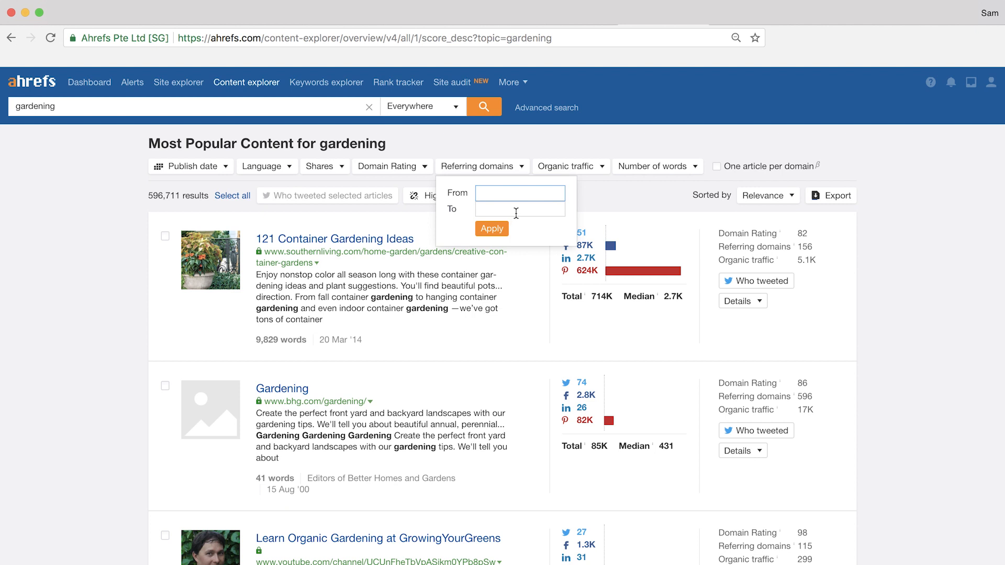
click(492, 229)
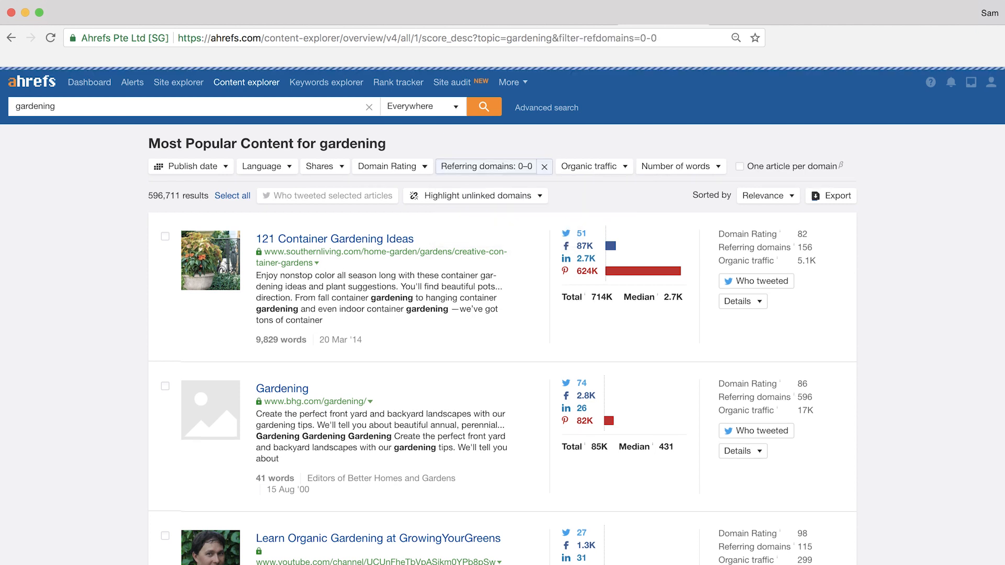
mouse_move(562, 206)
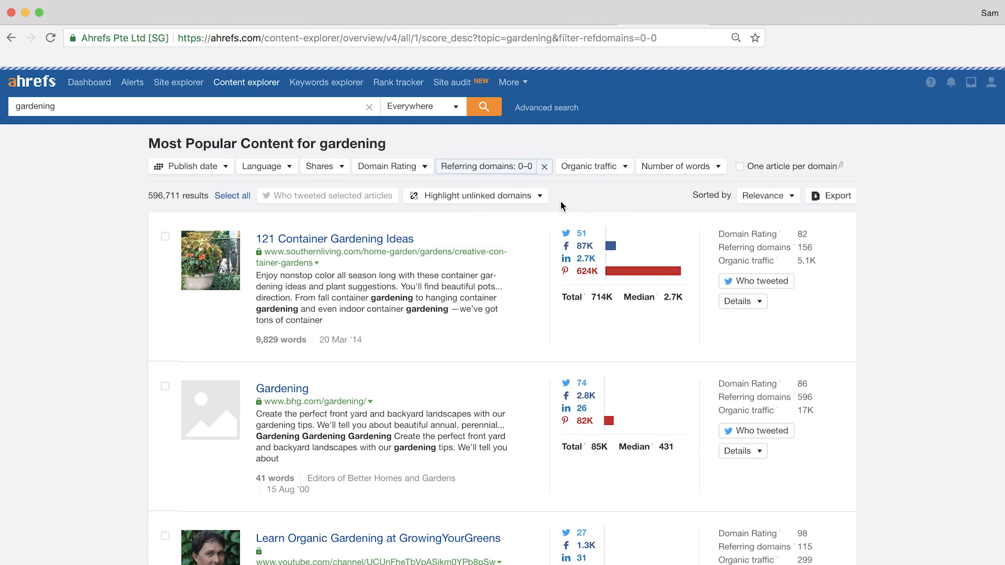
click(593, 166)
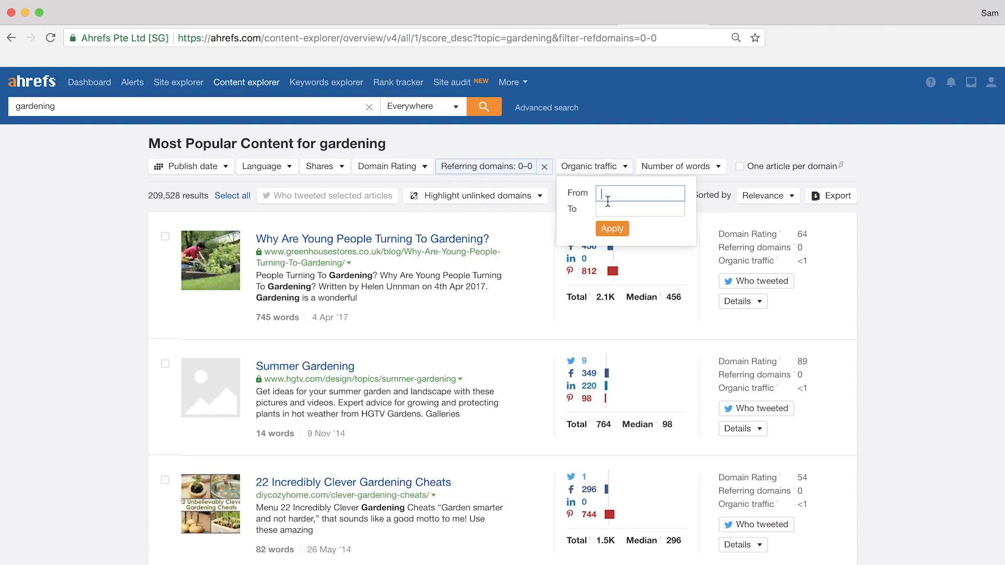
text(100)
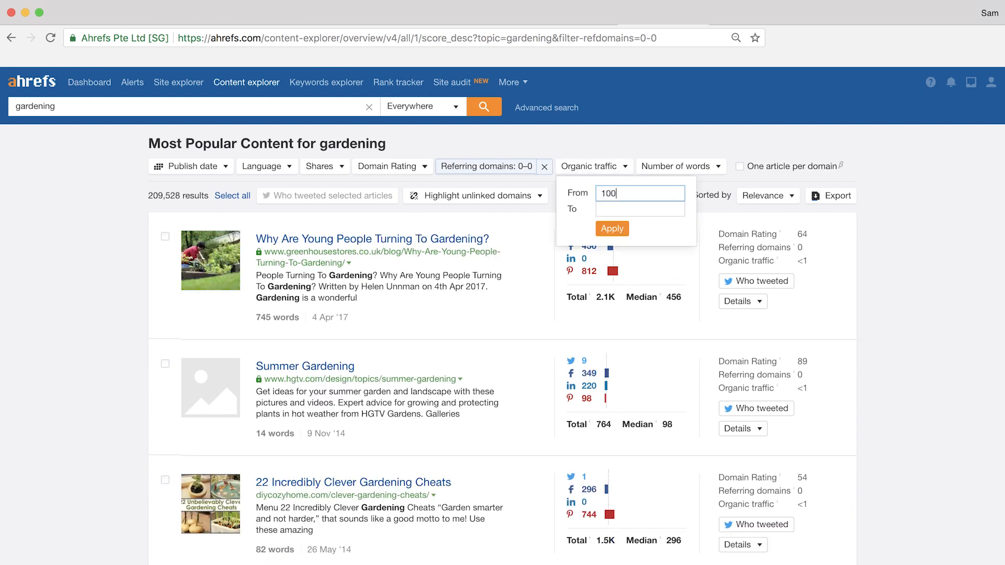
click(612, 228)
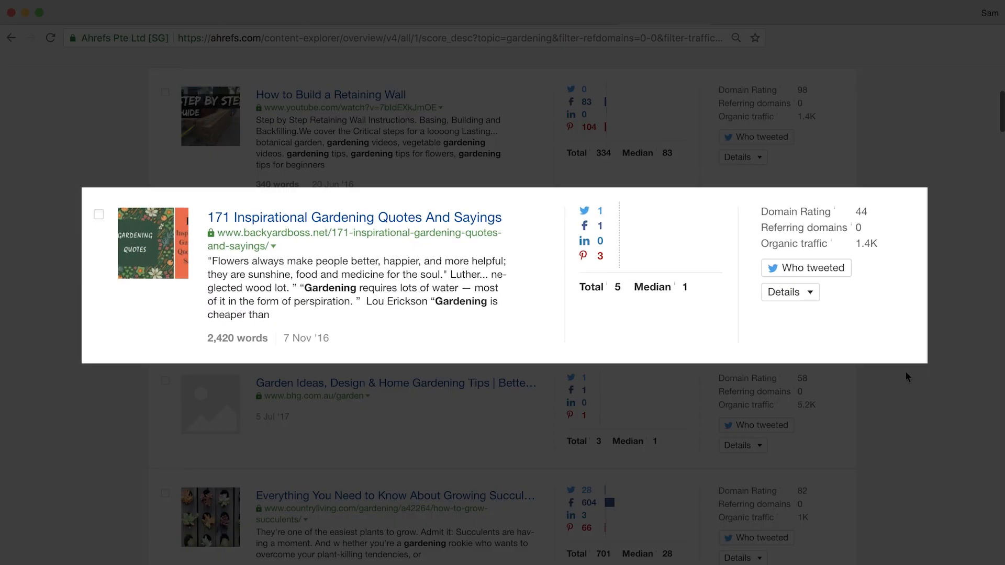
mouse_move(880, 368)
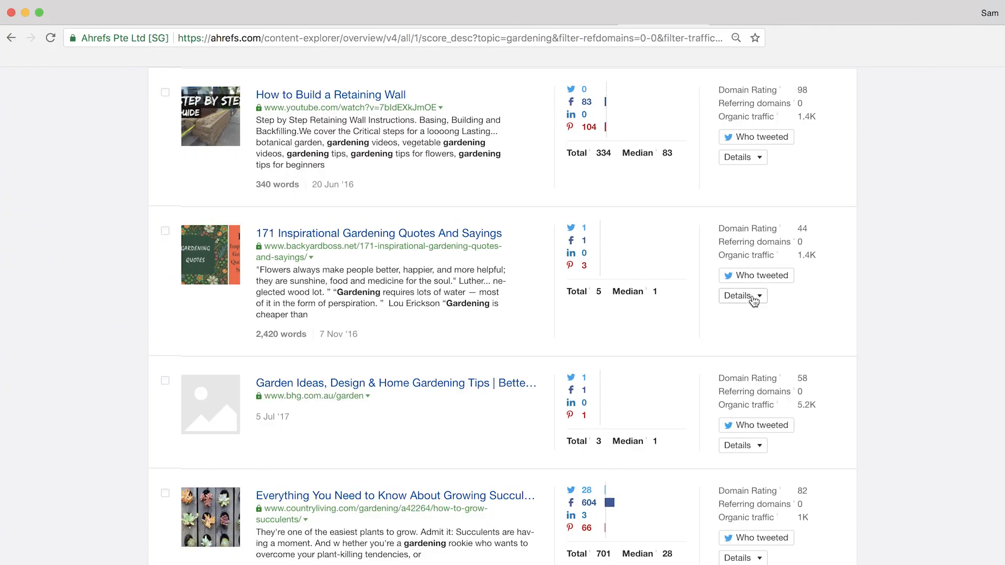
- Show the gardening quotes article's details and its 809 organic keywords
click(743, 296)
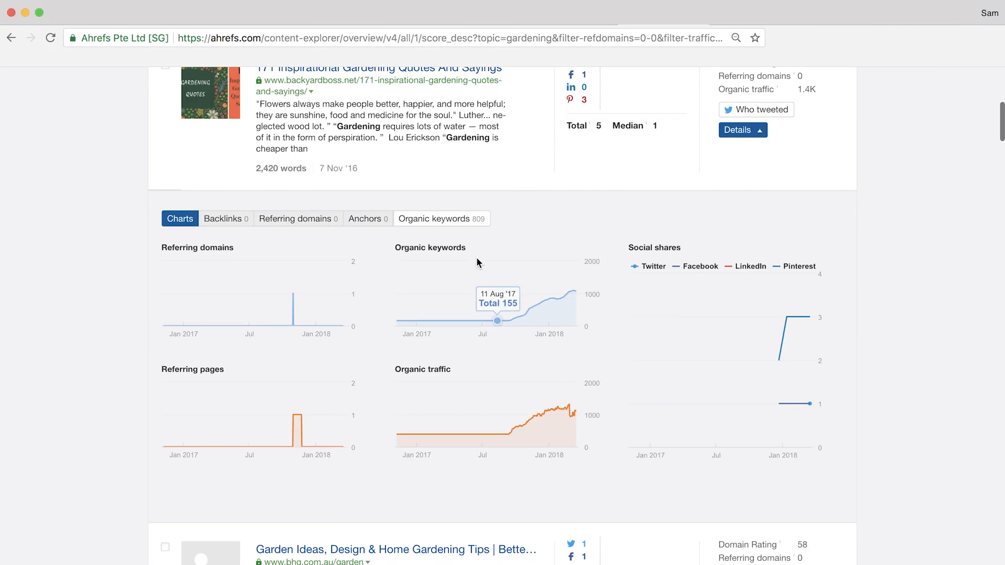
click(441, 219)
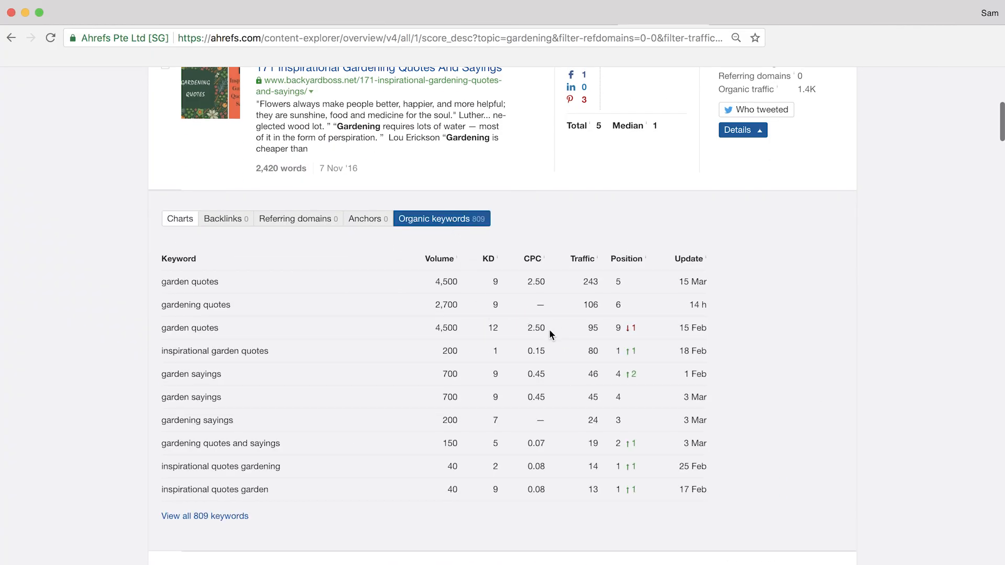
mouse_move(692, 377)
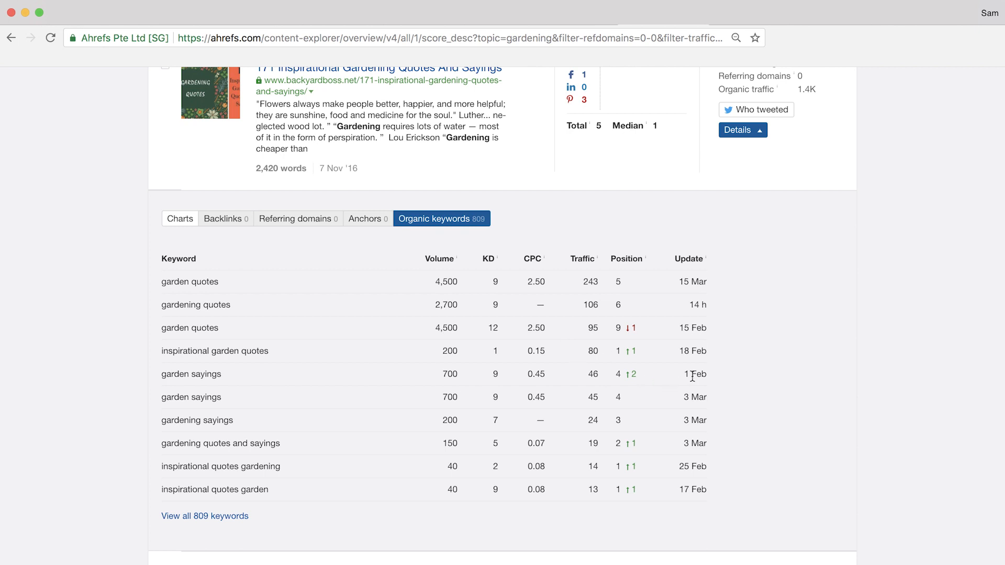
mouse_move(502, 295)
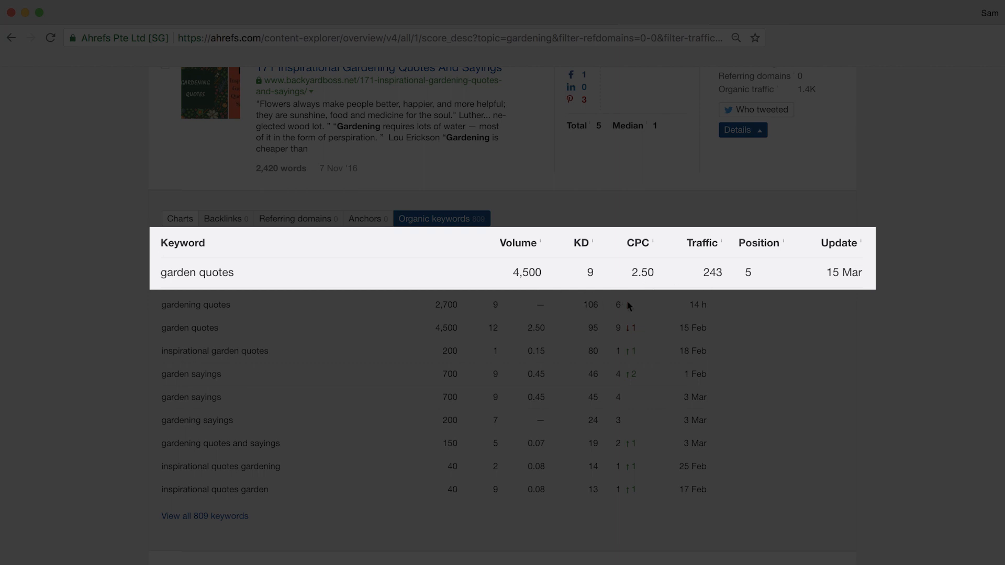
mouse_move(831, 330)
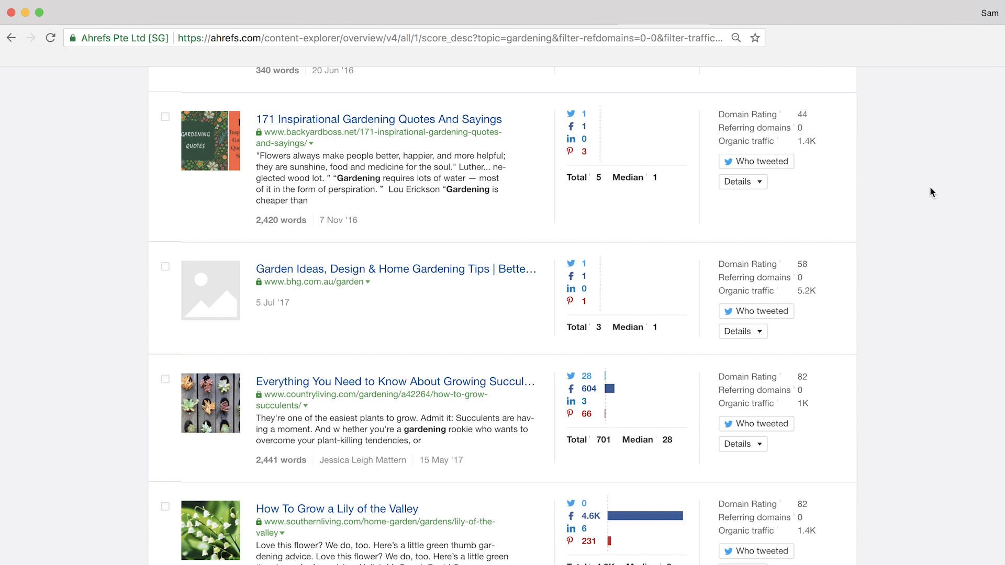
- Browse the filtered gardening results and open the growing succulents article
scroll(down, 3)
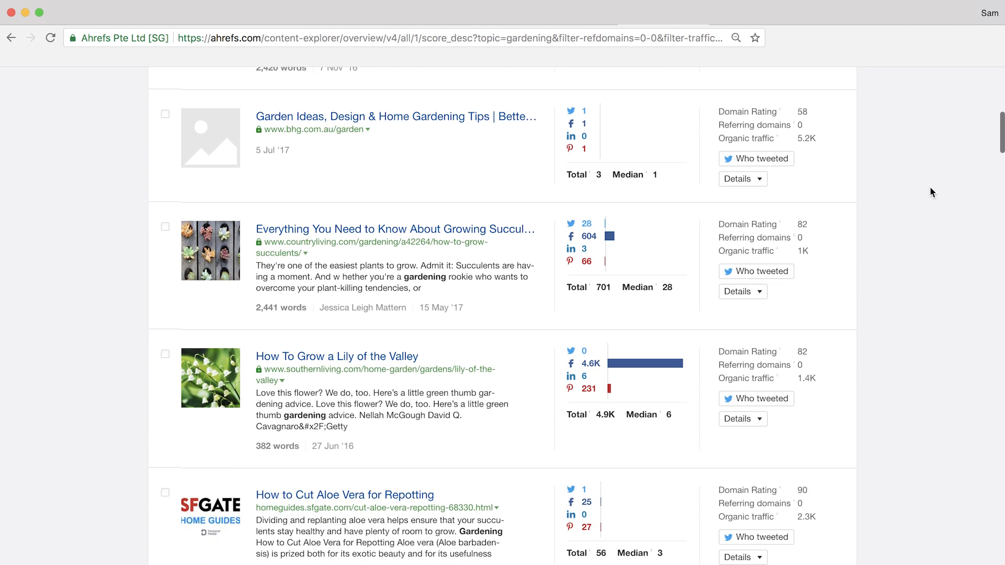
scroll(down, 3)
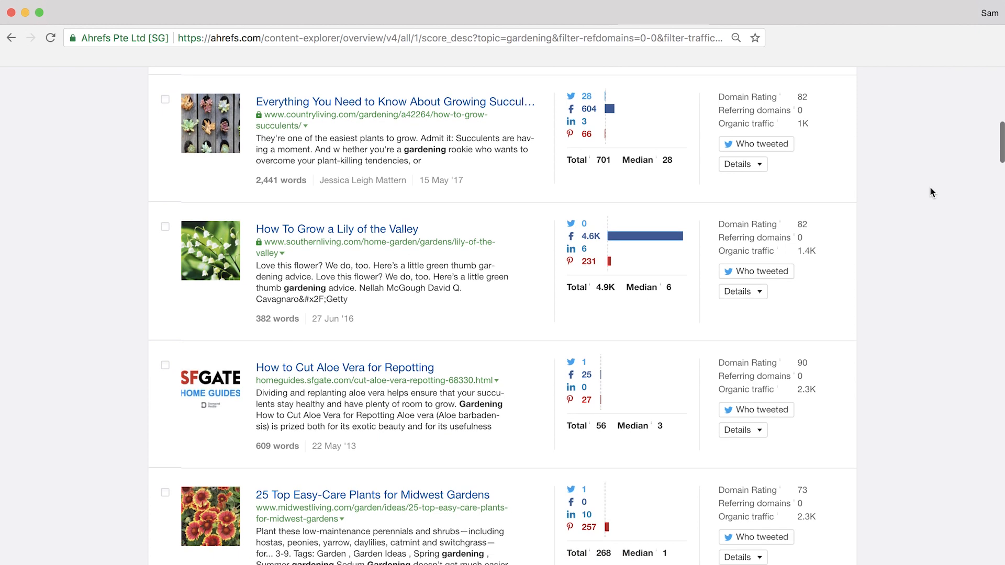
scroll(up, 3)
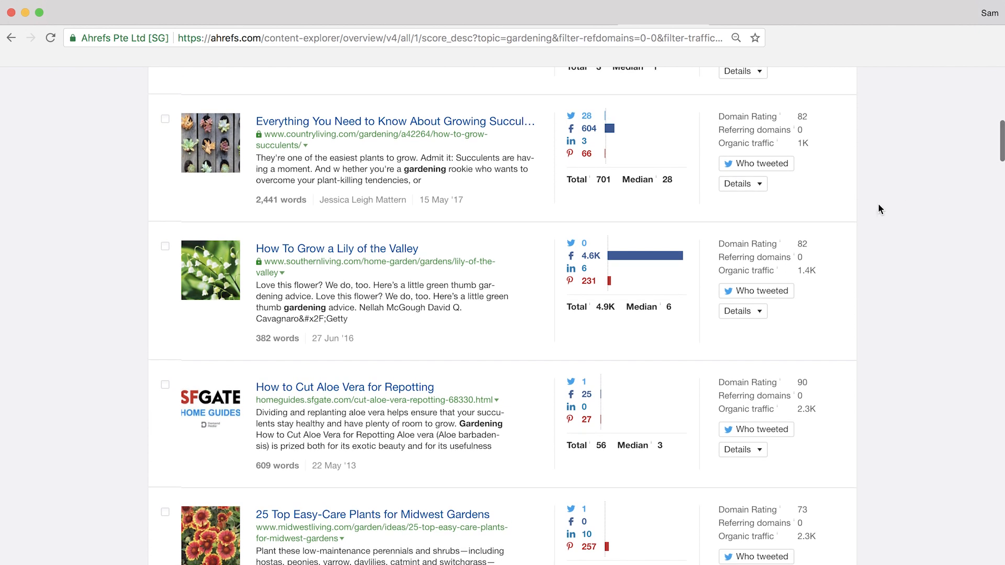
mouse_move(470, 133)
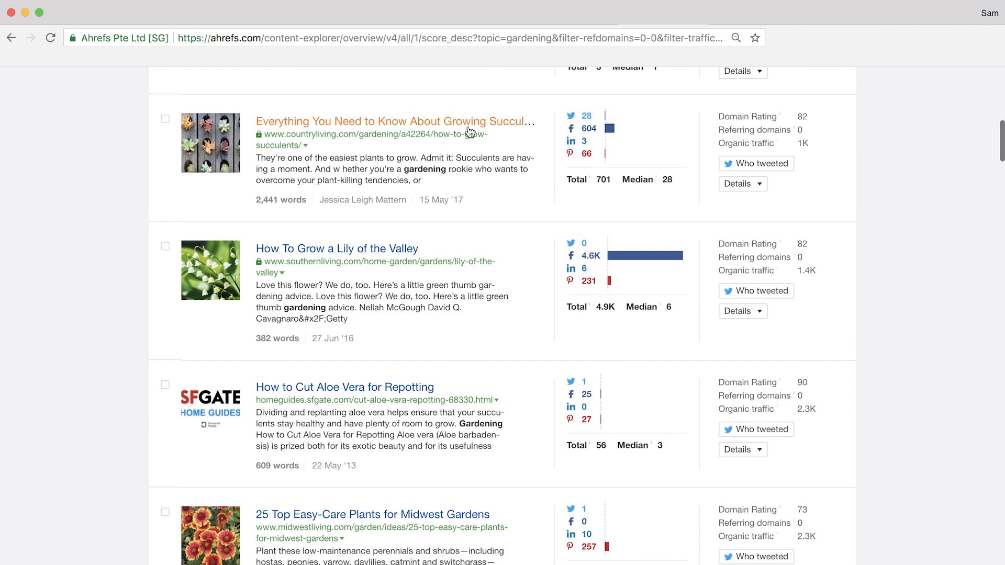
click(742, 184)
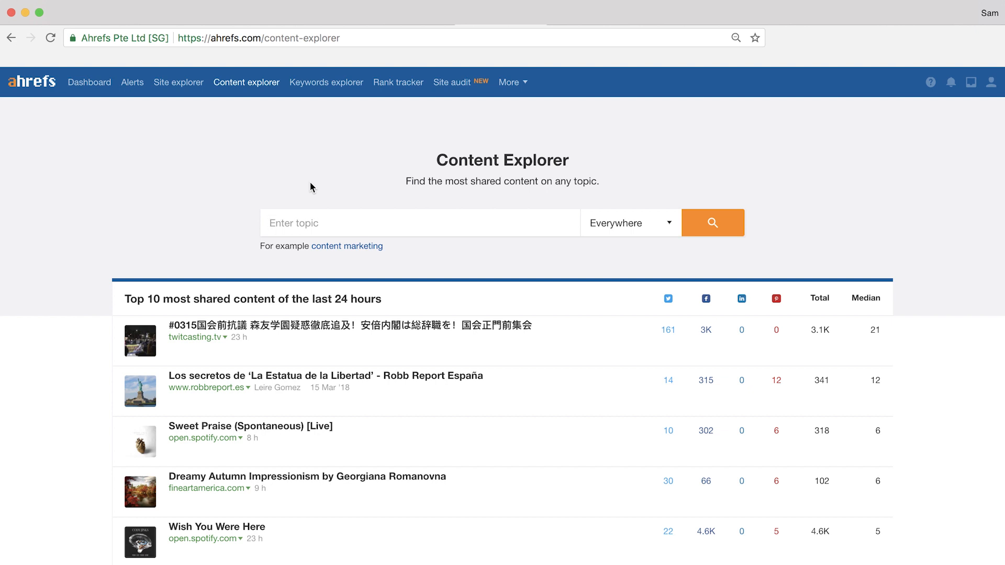
- Search Content Explorer for the exact phrase "link building" and scan the results
text("link building)
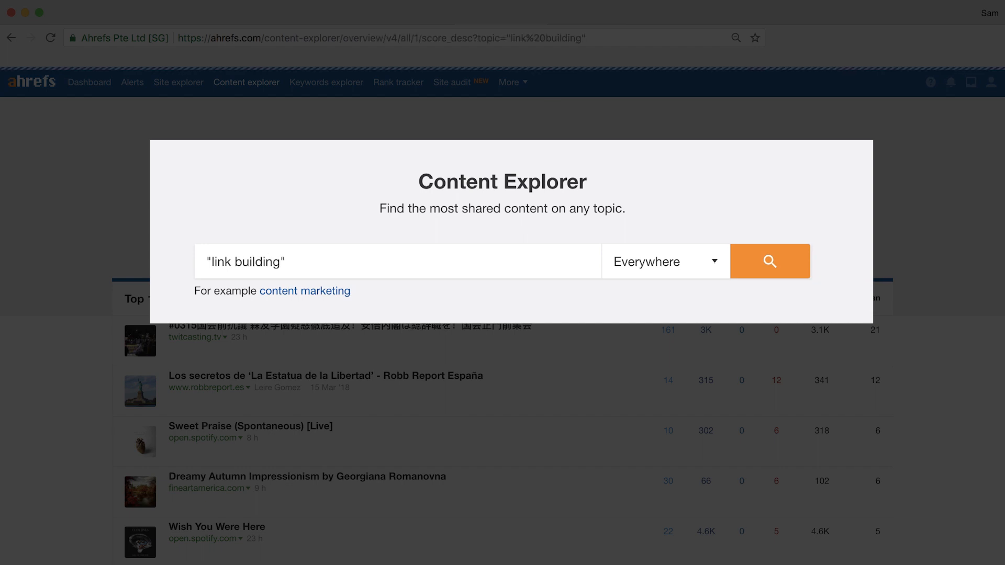
click(769, 261)
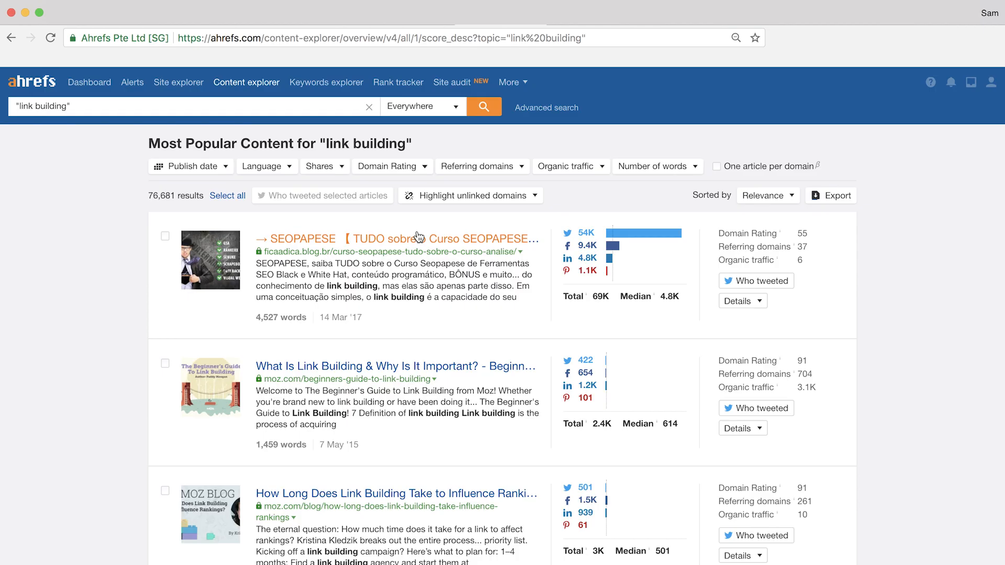
scroll(down, 3)
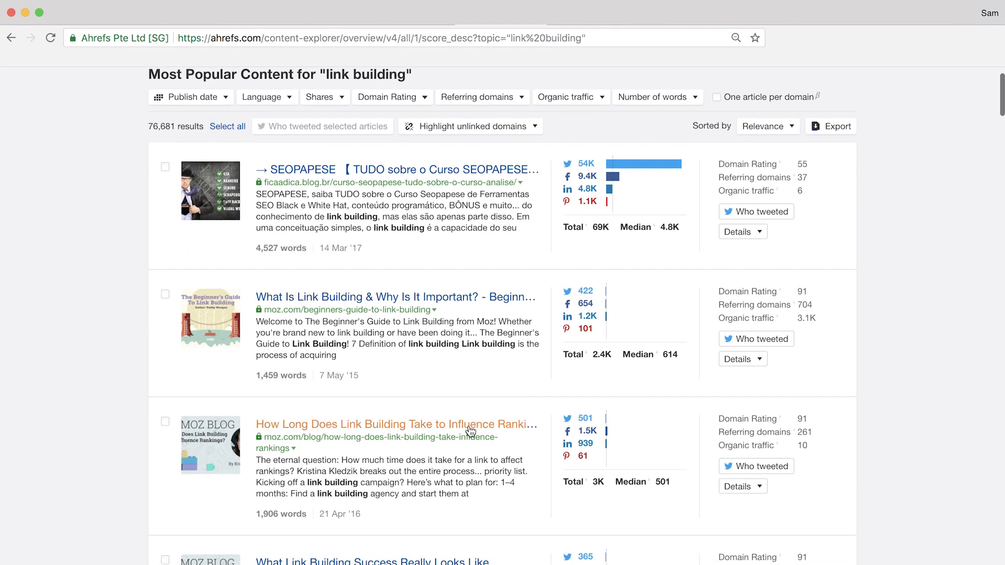
mouse_move(781, 506)
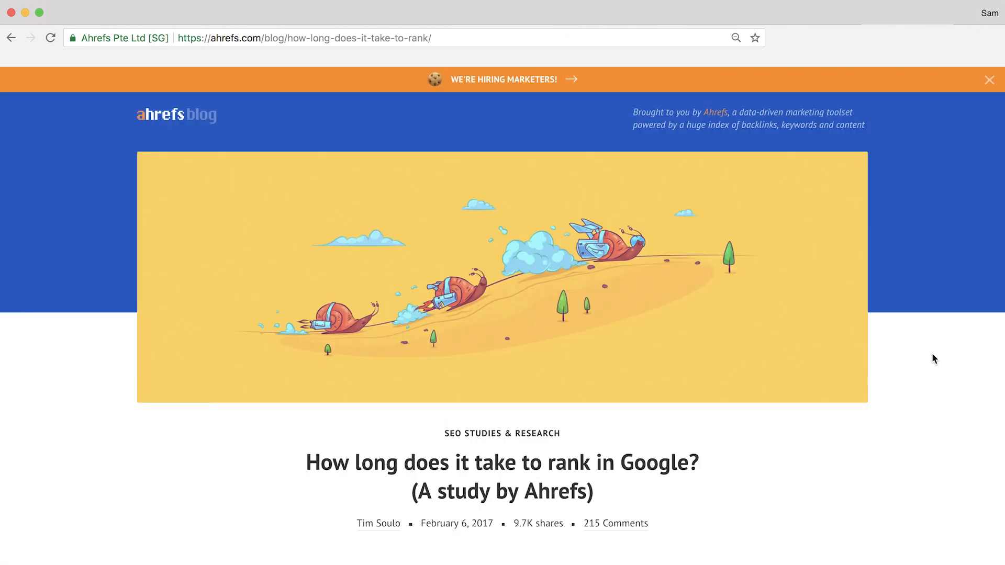
- Scroll down through the Ahrefs blog study on how long ranking in Google takes
scroll(down, 3)
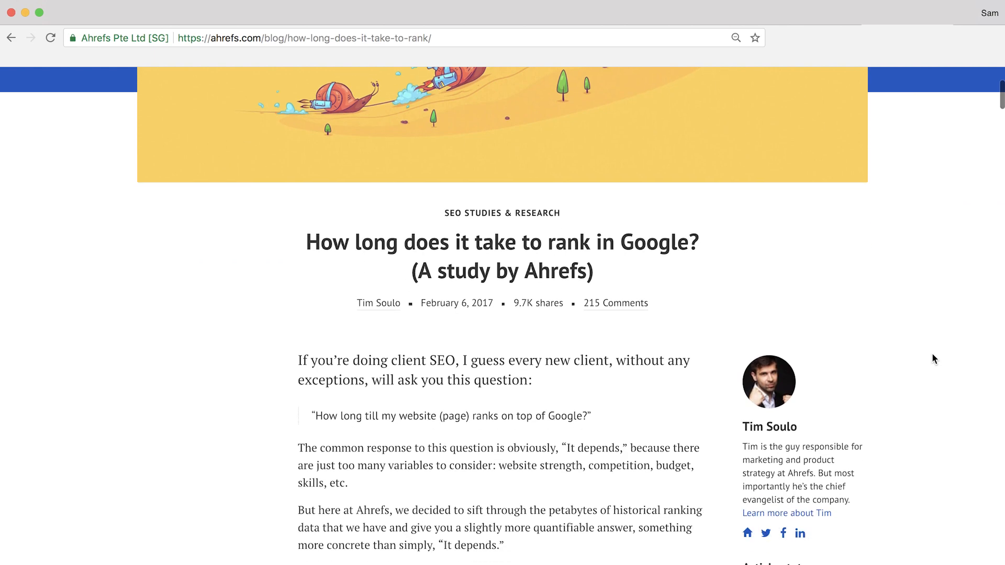
scroll(down, 3)
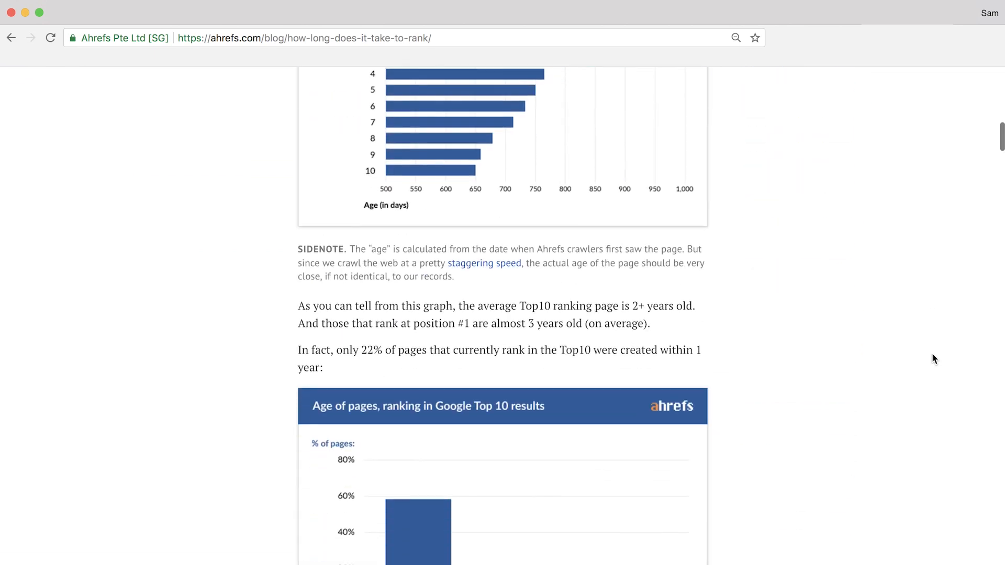
scroll(down, 3)
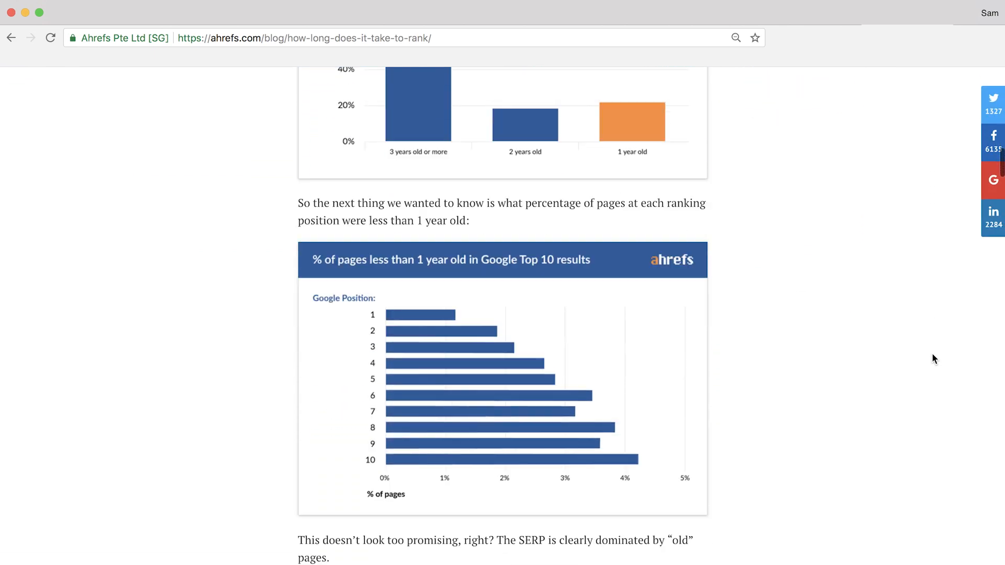
scroll(down, 3)
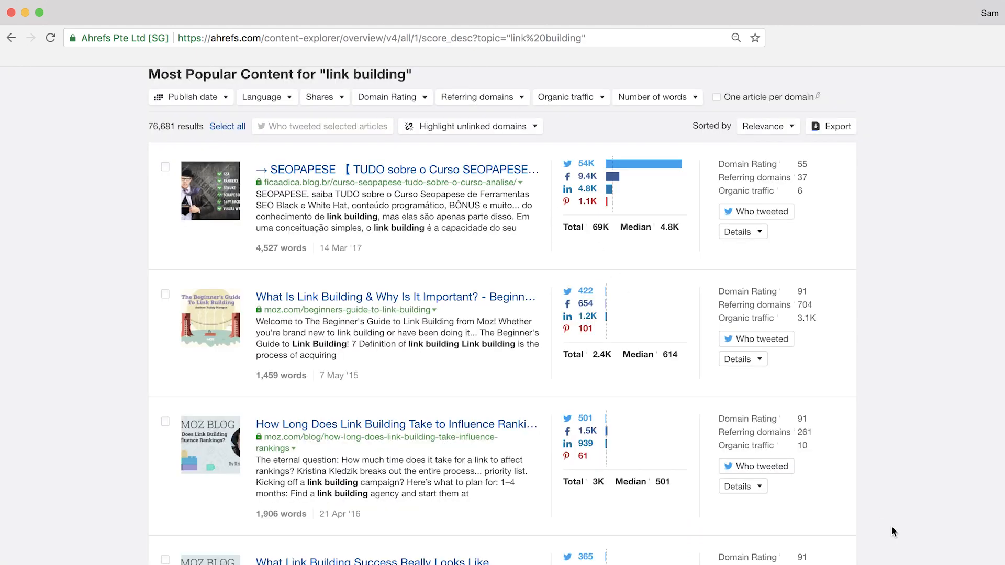
mouse_move(614, 427)
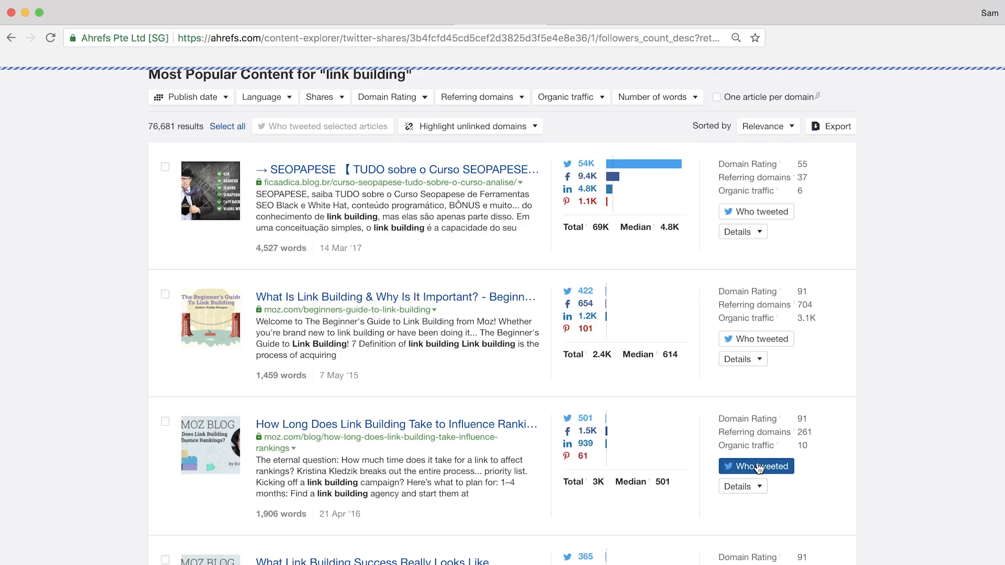
- Show the 472 Twitter accounts that tweeted the Moz link building ranking article
click(757, 467)
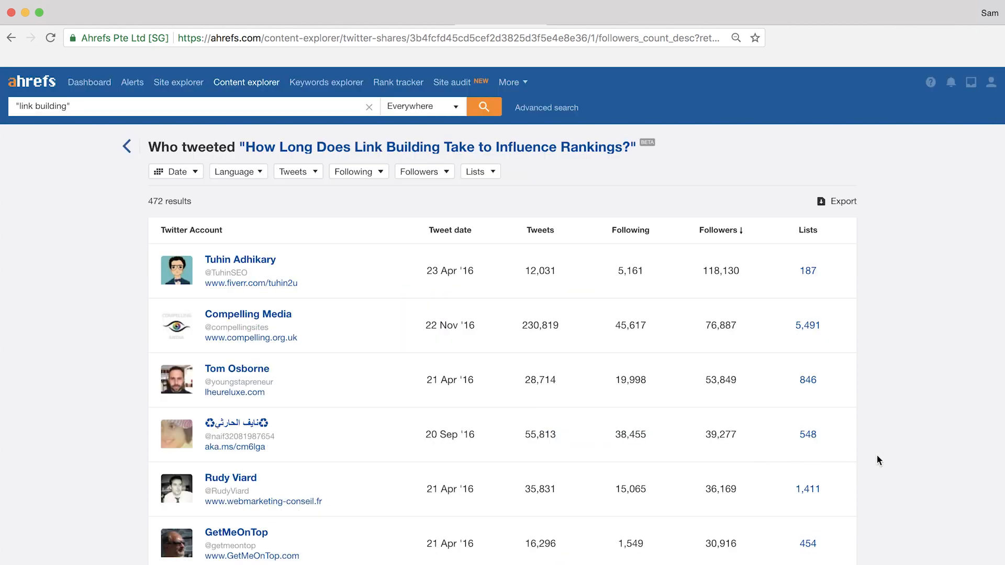
mouse_move(499, 235)
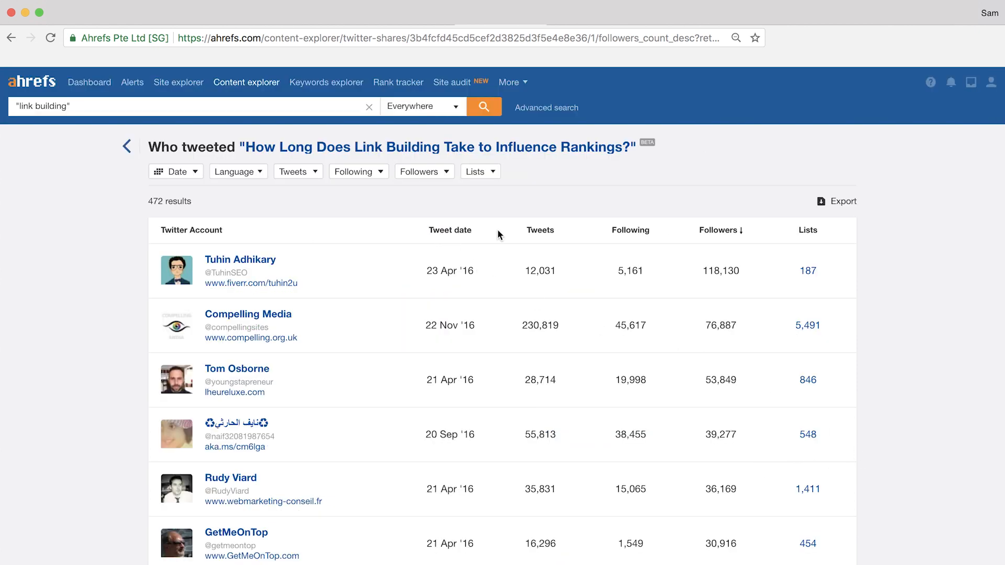
mouse_move(635, 237)
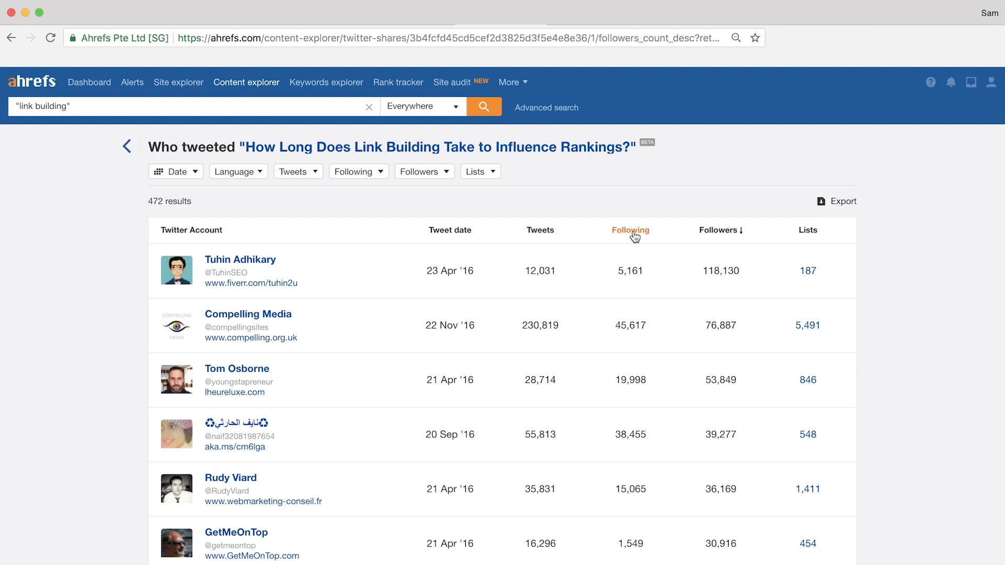
mouse_move(591, 239)
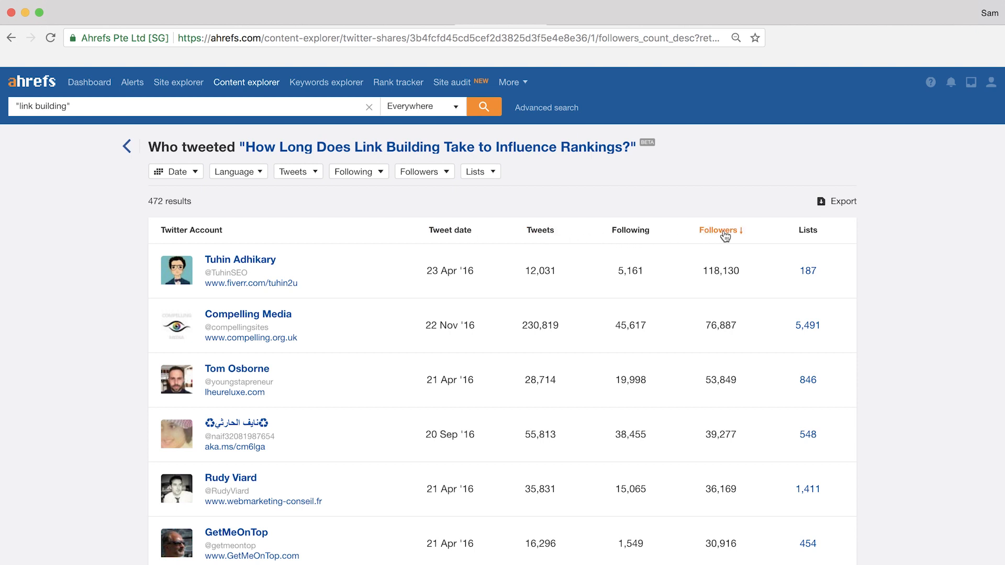
mouse_move(806, 235)
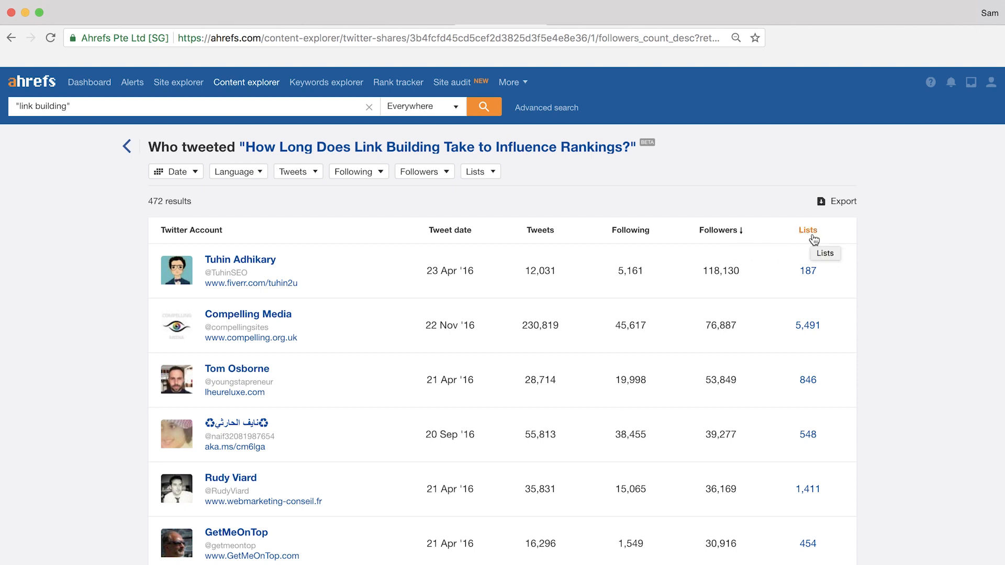
mouse_move(897, 262)
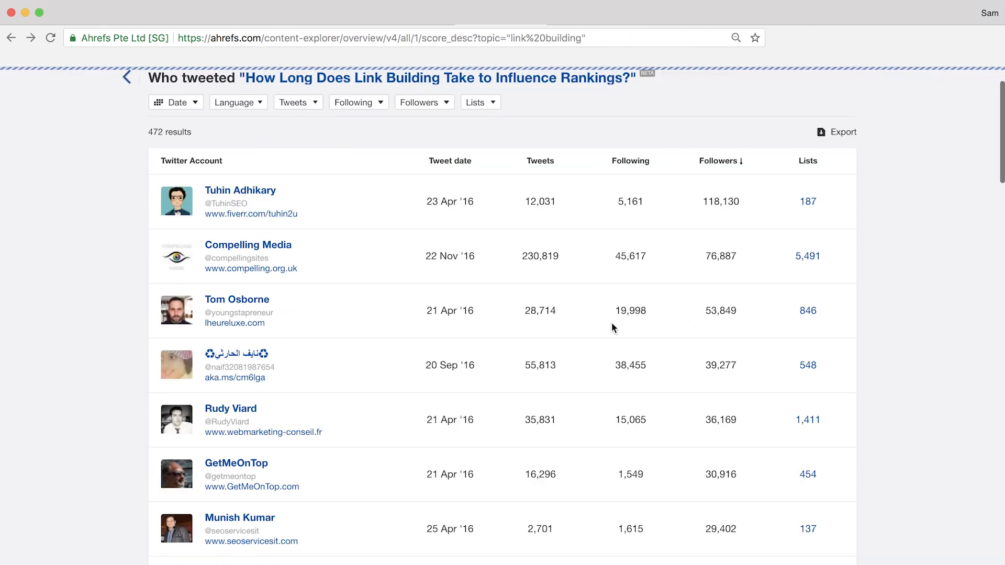
mouse_move(256, 323)
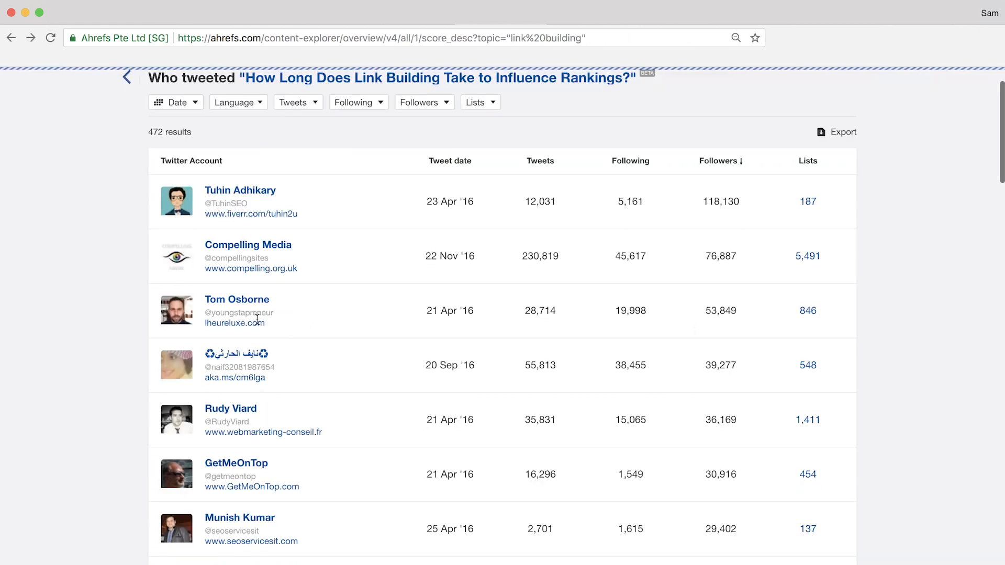
- Select three link building articles and request a combined Who tweeted list for them
click(127, 78)
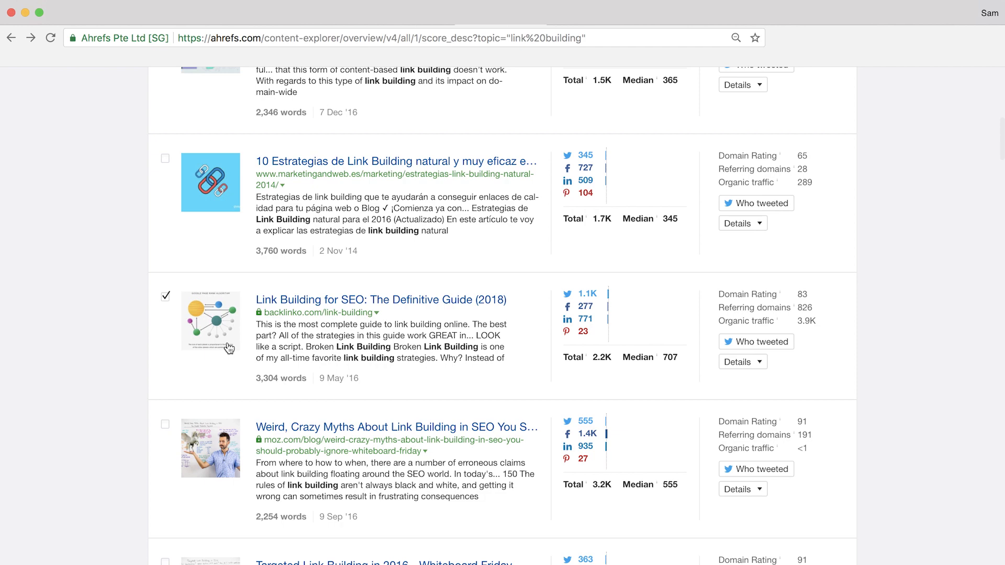
scroll(up, 3)
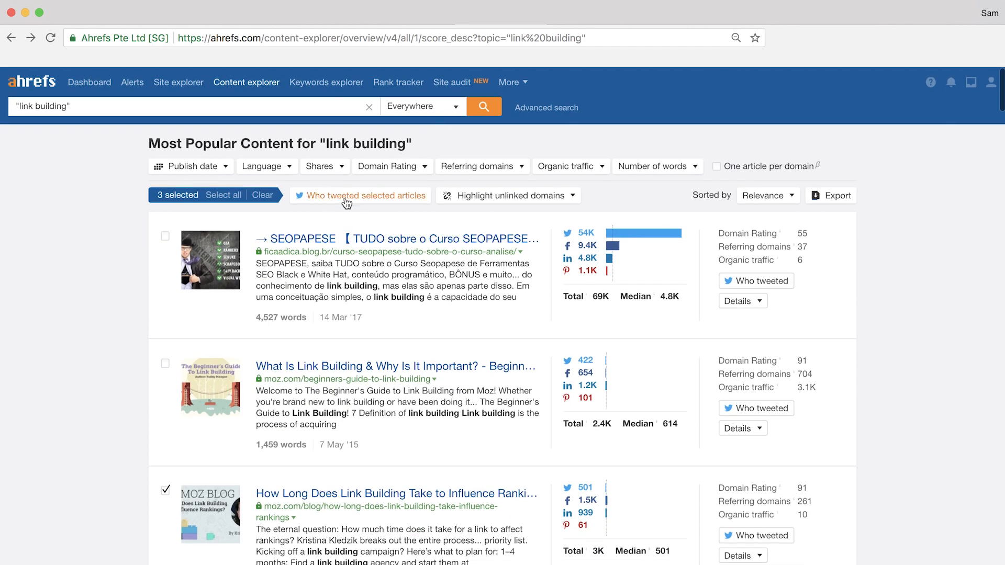
click(367, 196)
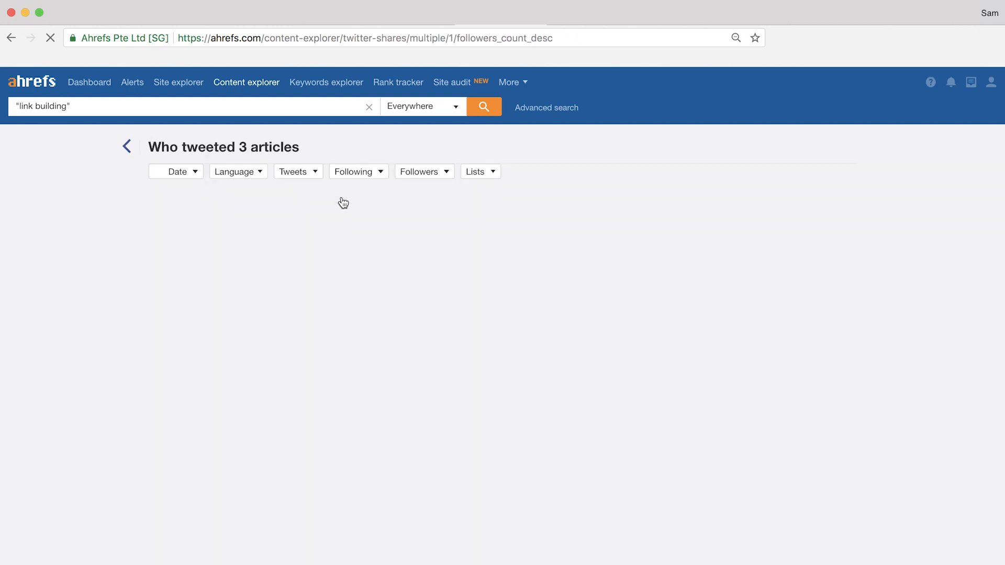